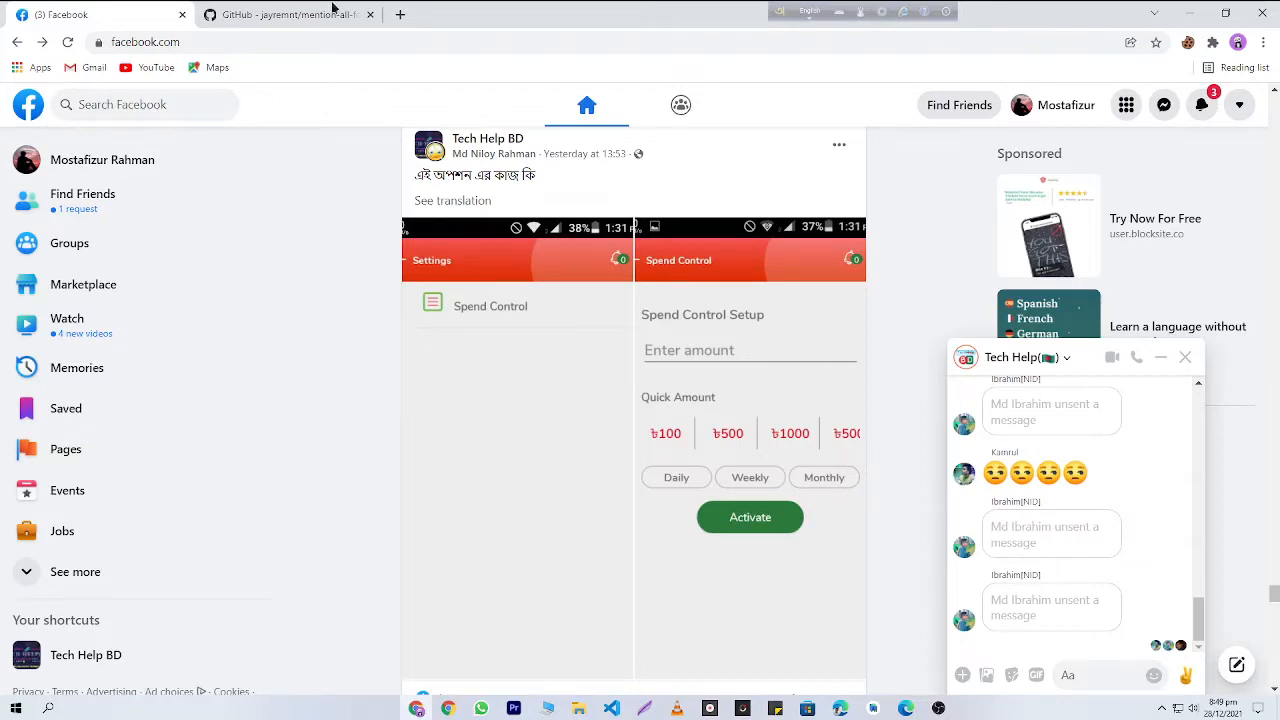
- Switch to the GitHub tab showing the mention-all-for-messenger-extension repository
{"action": "left_click", "coordinate": [290, 14]}
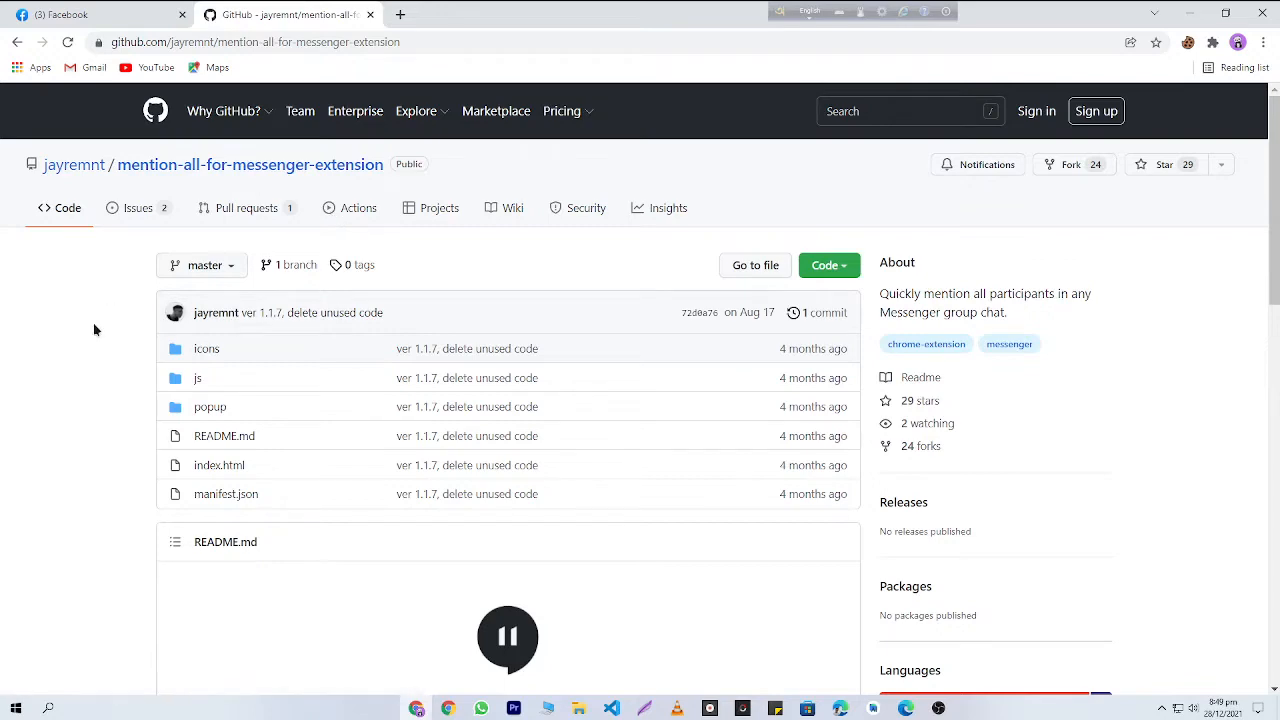
{"action": "scroll", "scroll_direction": "down", "scroll_amount": 3}
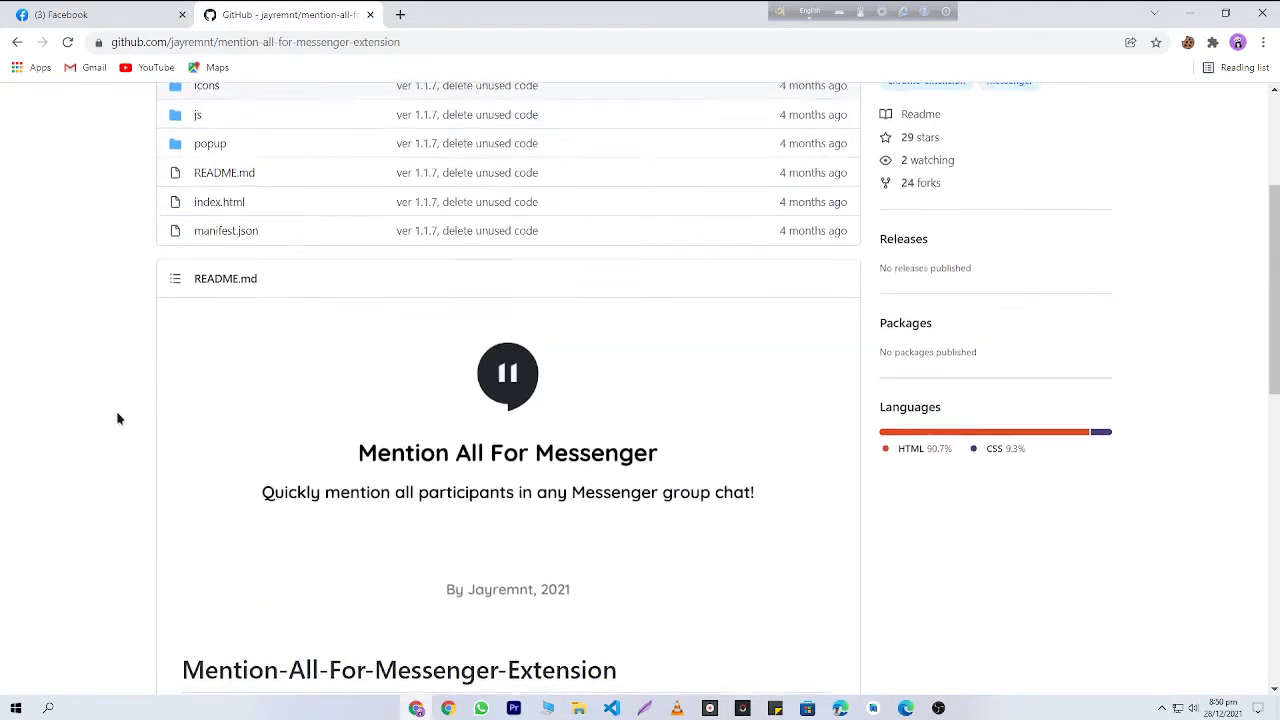
{"action": "scroll", "scroll_direction": "down", "scroll_amount": 3}
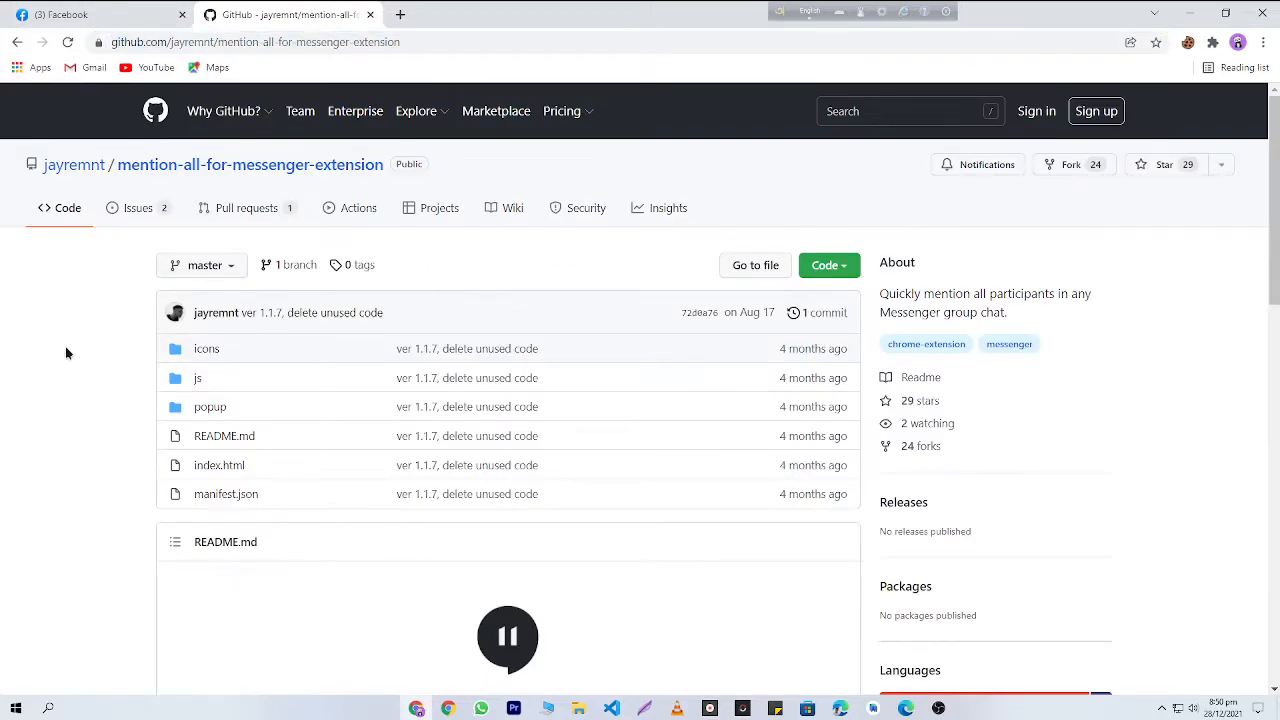
{"action": "scroll", "scroll_direction": "down", "scroll_amount": 3}
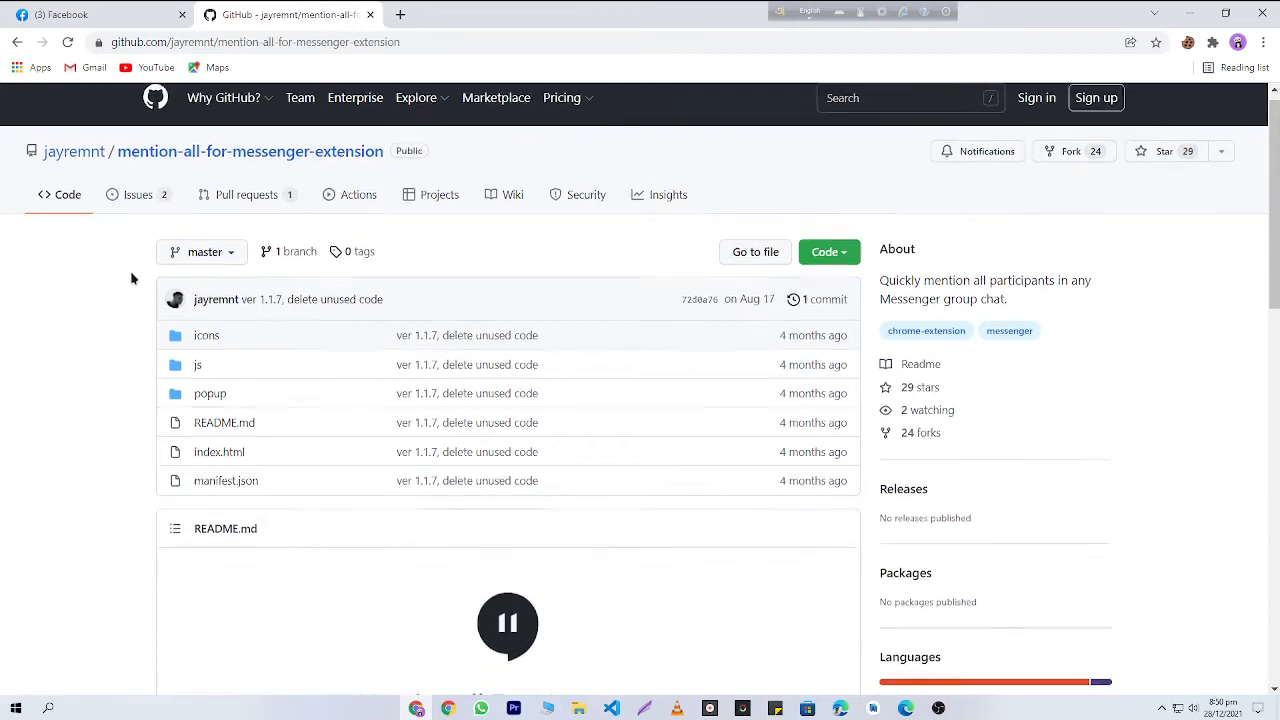
{"action": "scroll", "scroll_direction": "down", "scroll_amount": 3}
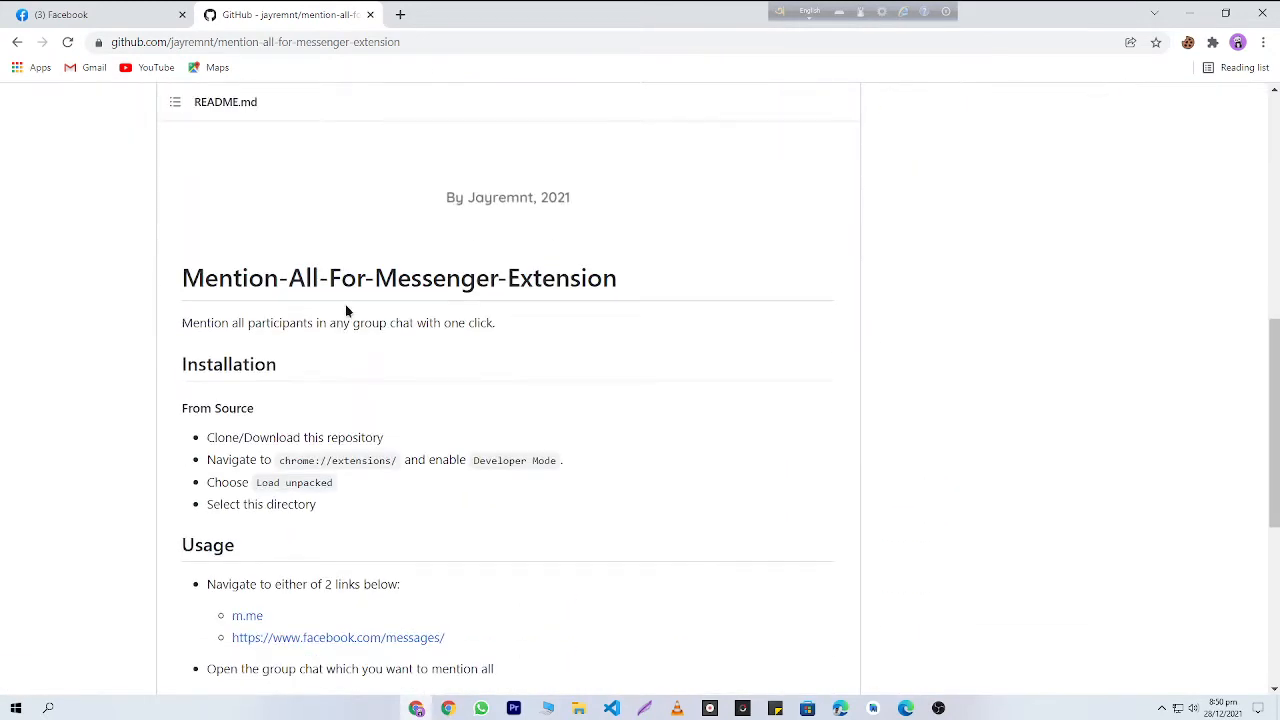
{"action": "scroll", "scroll_direction": "down", "scroll_amount": 3}
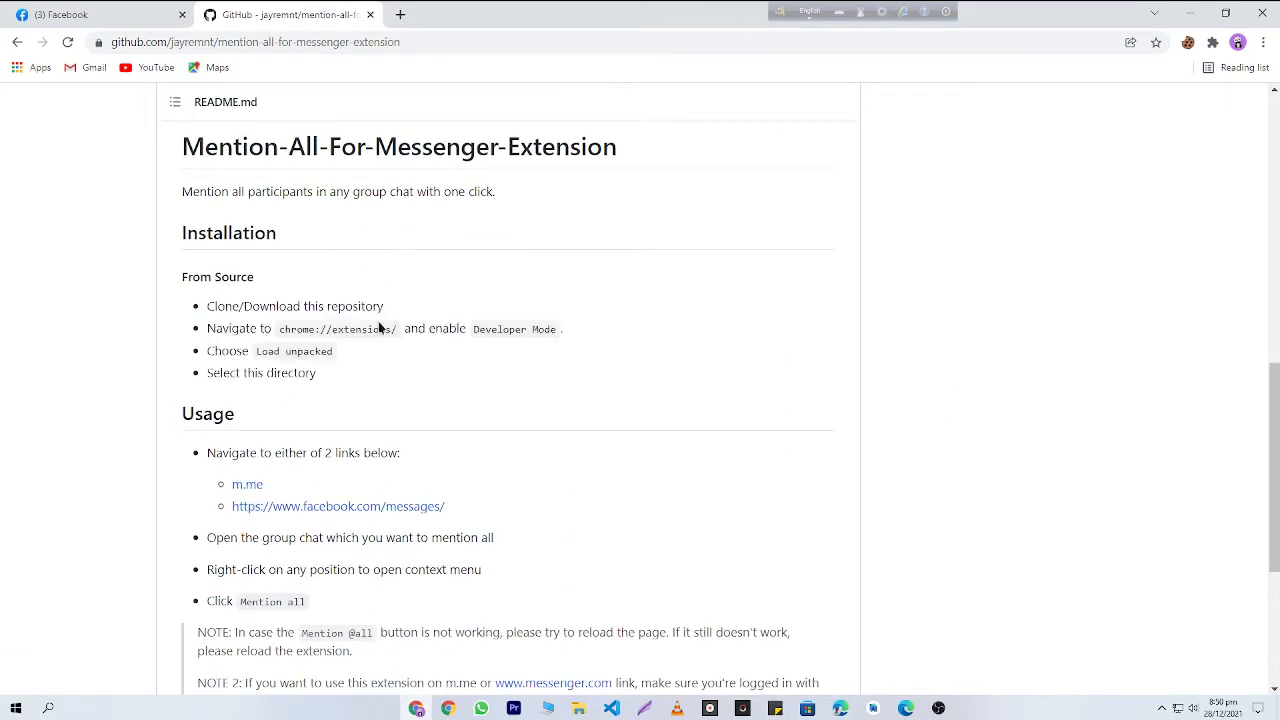
{"action": "mouse_move", "coordinate": [416, 302]}
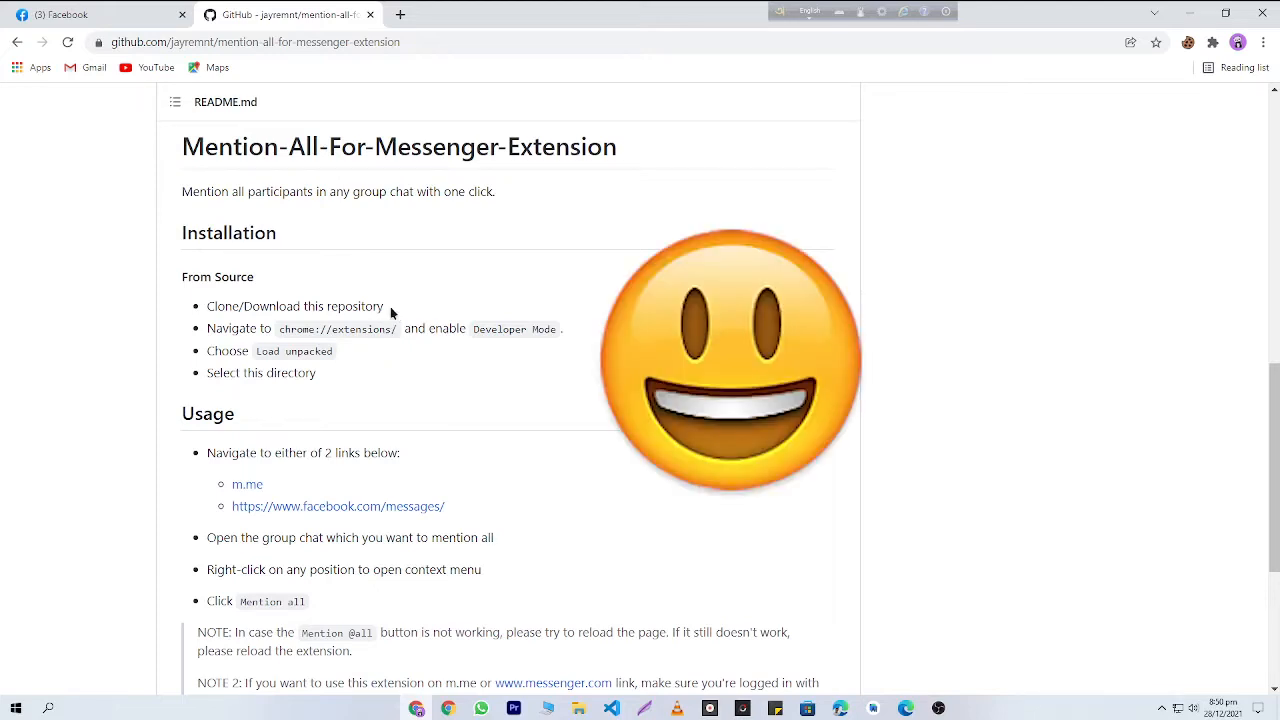
{"action": "left_click_drag", "start_coordinate": [242, 306], "coordinate": [384, 306]}
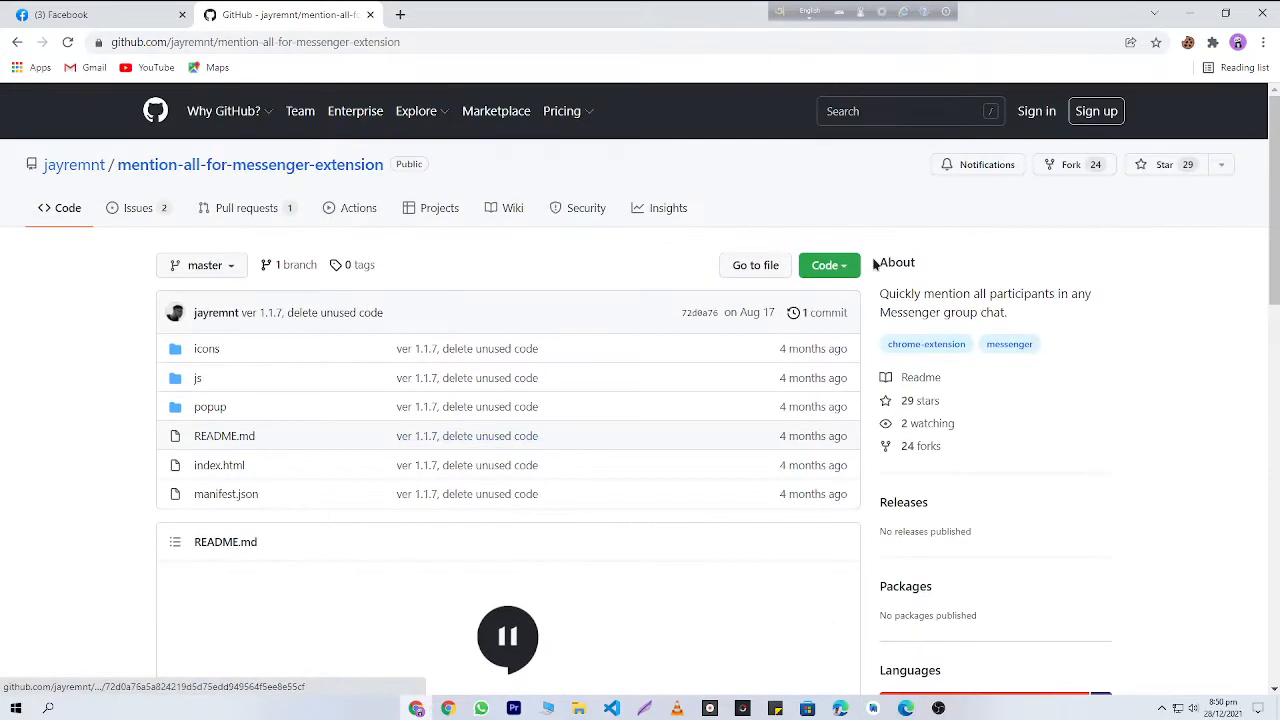
- Download the repository as a ZIP via Code > Download ZIP and show it in its folder
{"action": "left_click", "coordinate": [826, 264]}
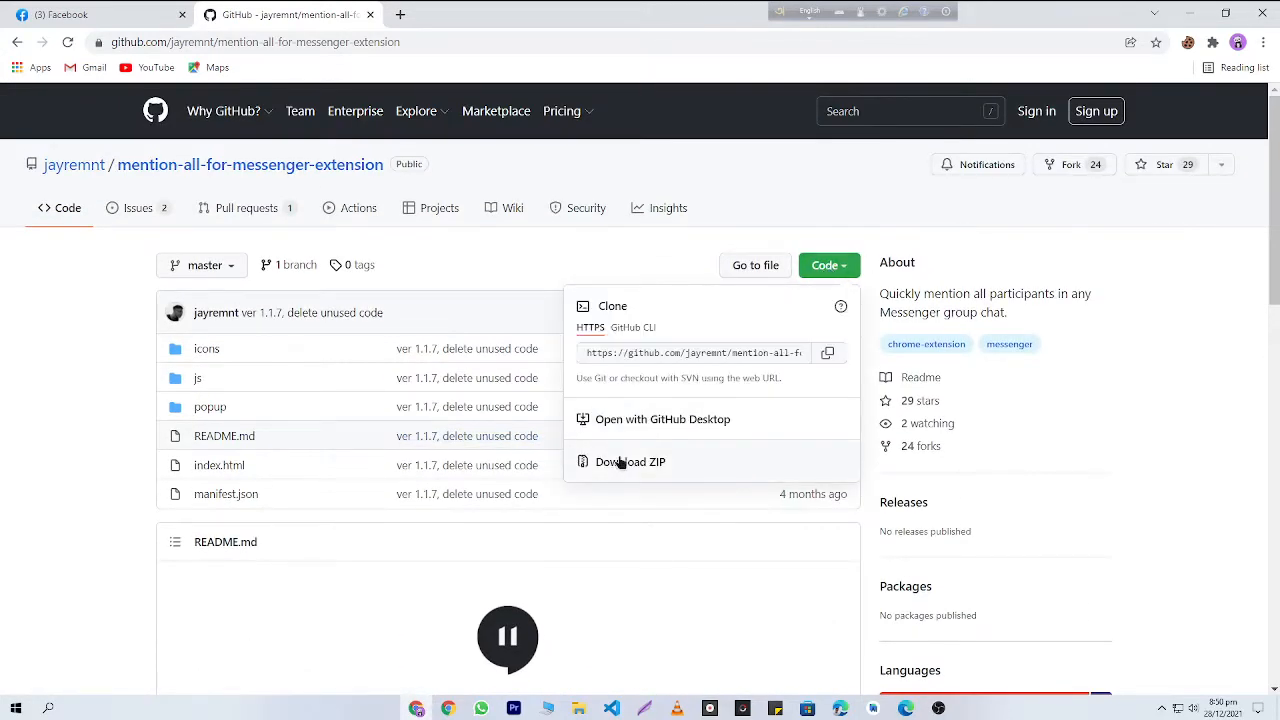
{"action": "left_click", "coordinate": [630, 460]}
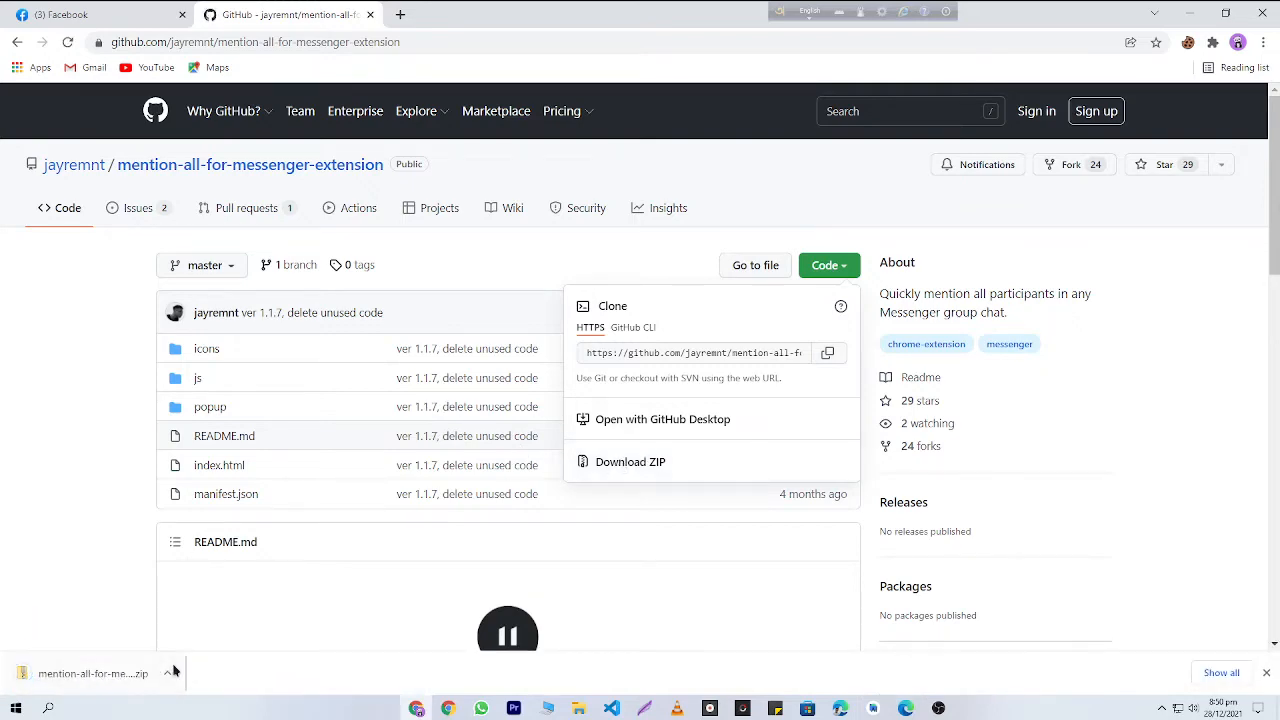
{"action": "scroll", "scroll_direction": "down", "scroll_amount": 3}
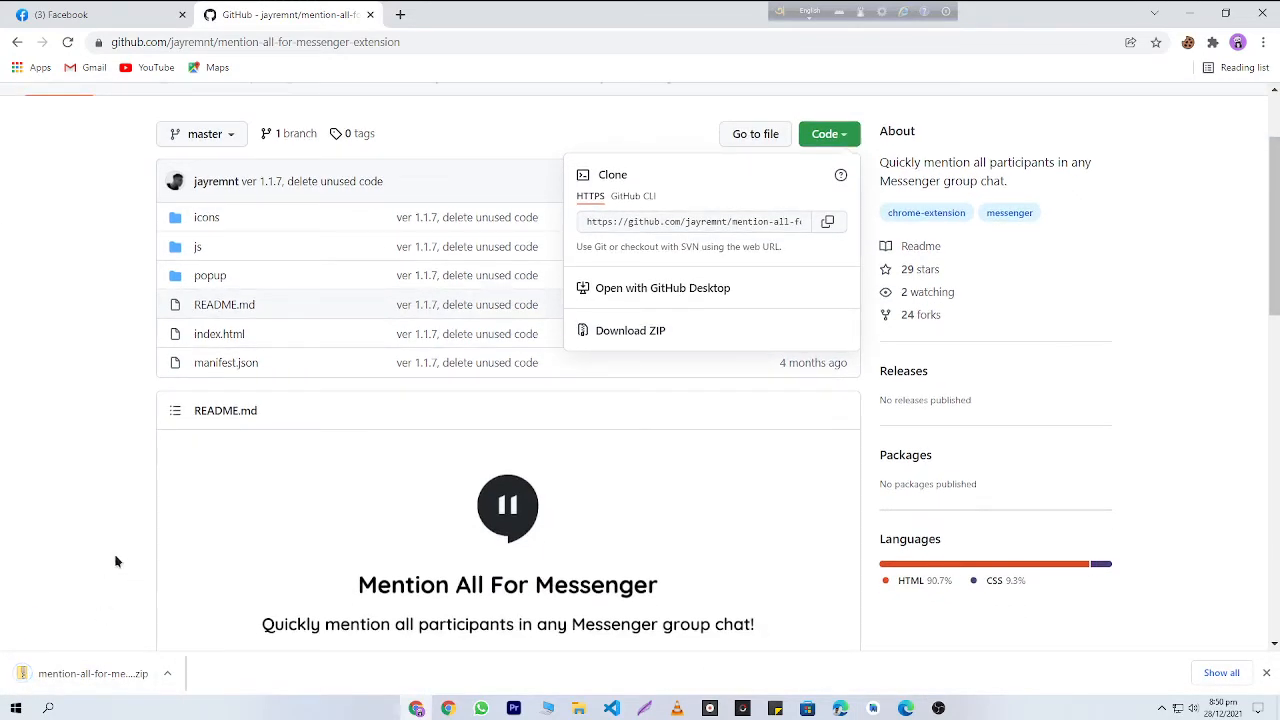
{"action": "left_click", "coordinate": [168, 672]}
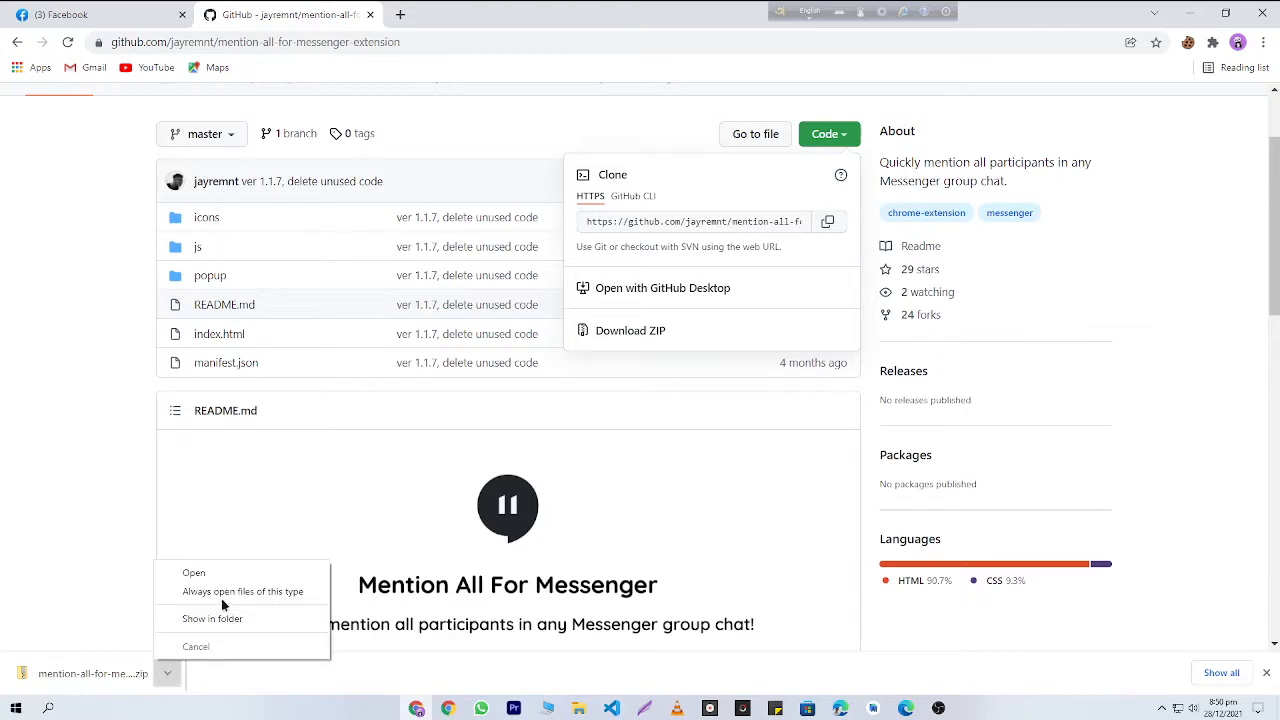
{"action": "mouse_move", "coordinate": [212, 618]}
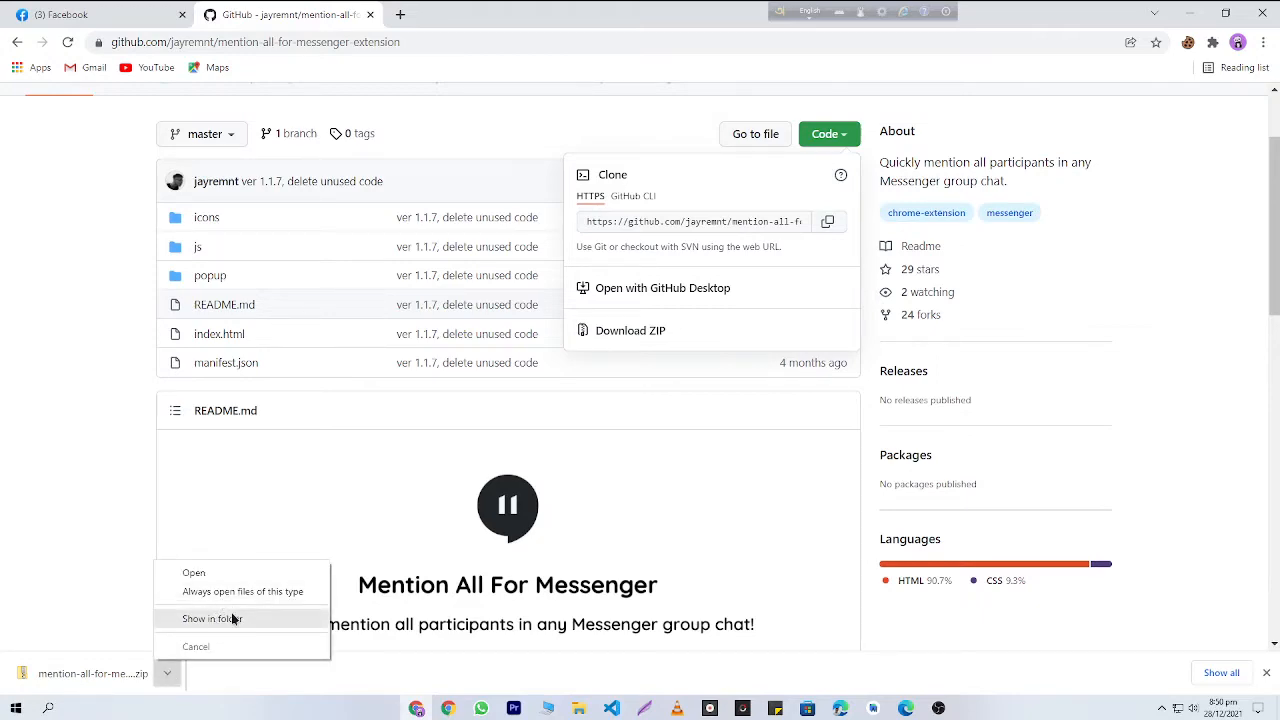
{"action": "left_click", "coordinate": [212, 618]}
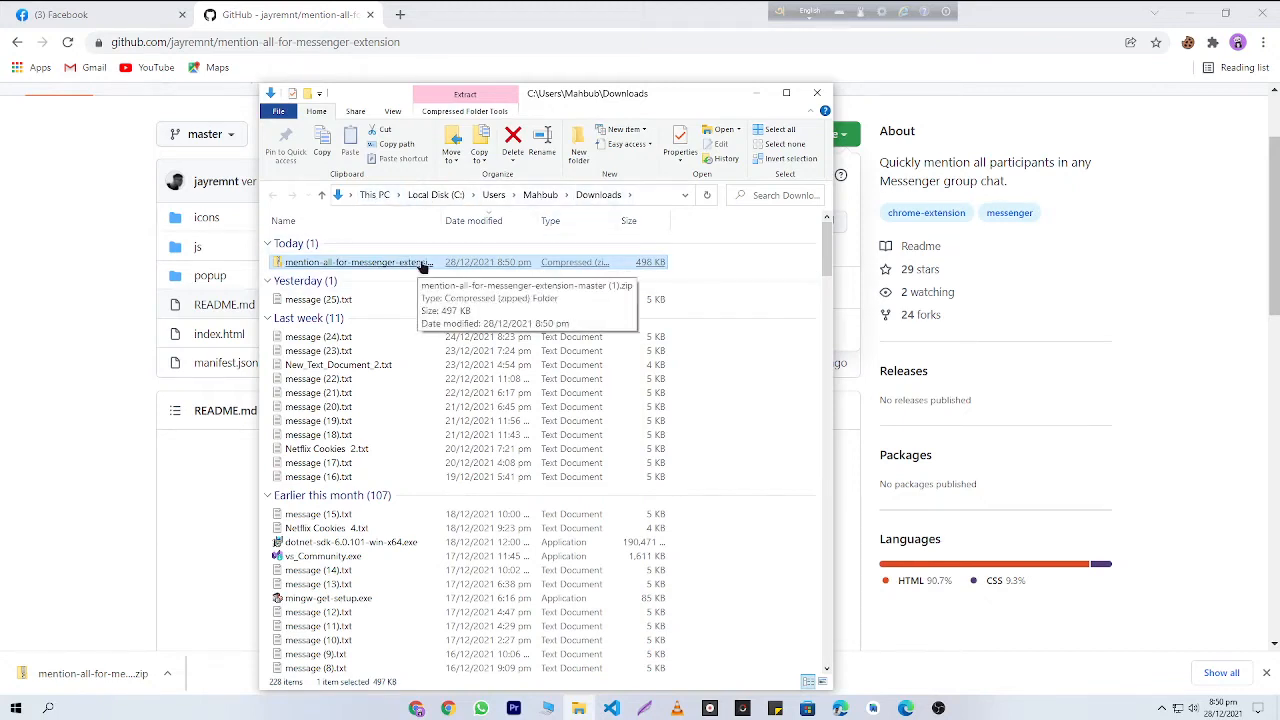
- Act on the downloaded extension ZIP in the Downloads folder via its context menu
{"action": "right_click", "coordinate": [356, 262]}
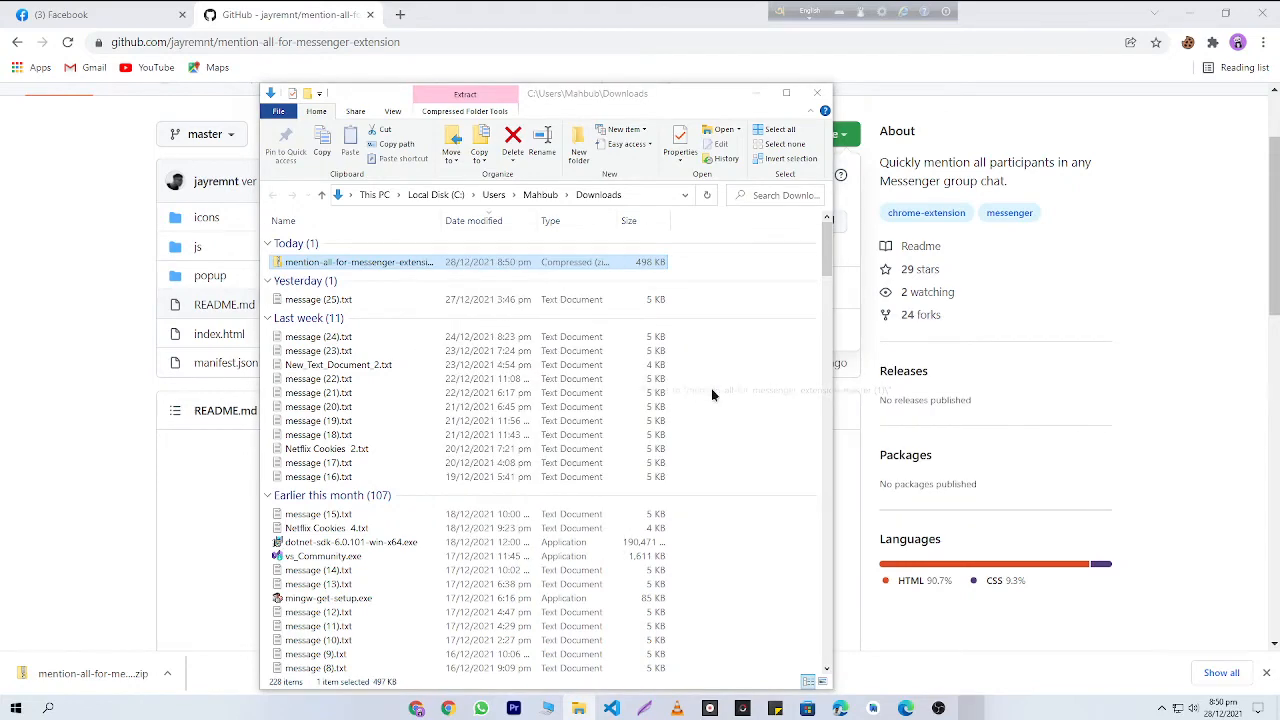
{"action": "left_click", "coordinate": [464, 94]}
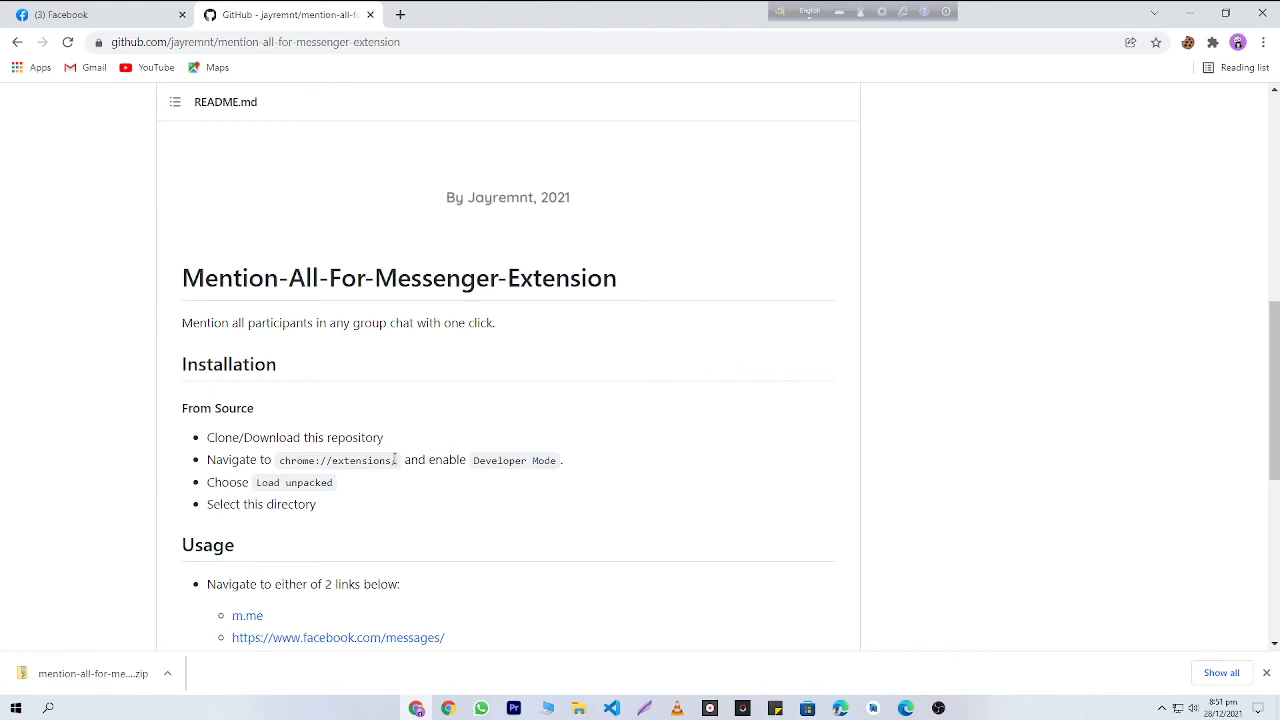
{"action": "mouse_move", "coordinate": [250, 456]}
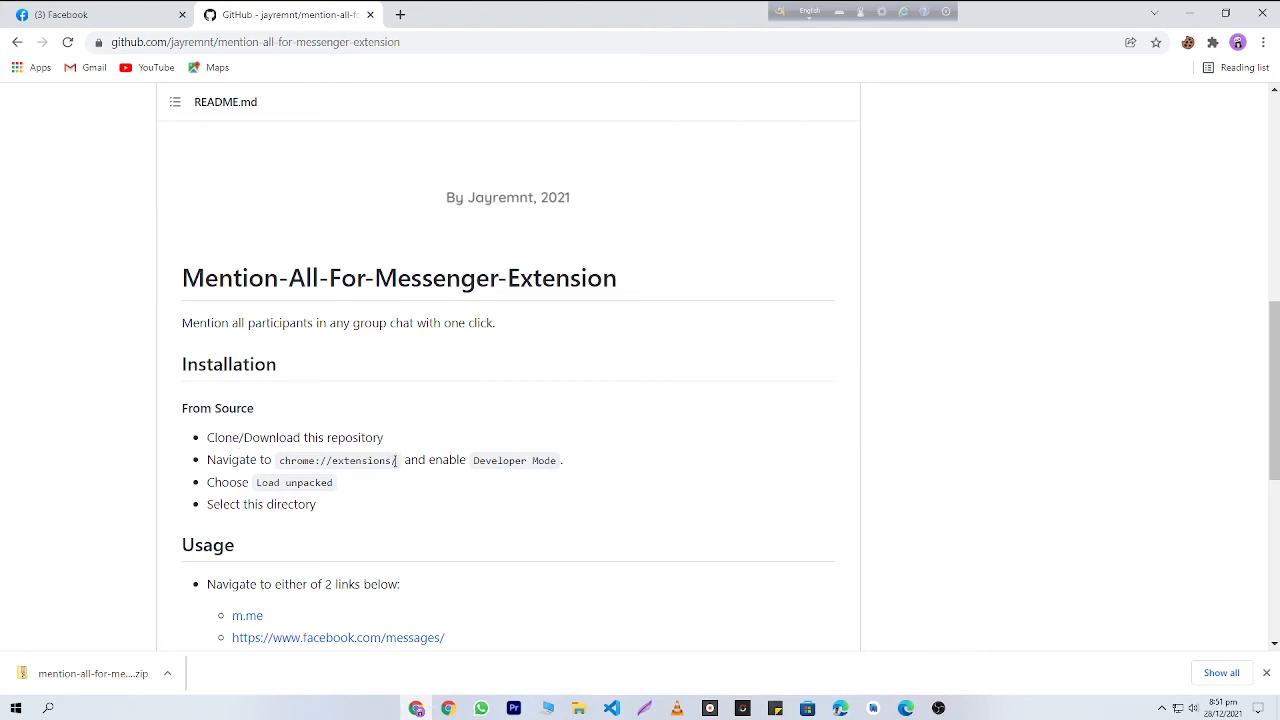
- Copy the chrome://extensions/ address from the README's Installation section
{"action": "right_click", "coordinate": [336, 460]}
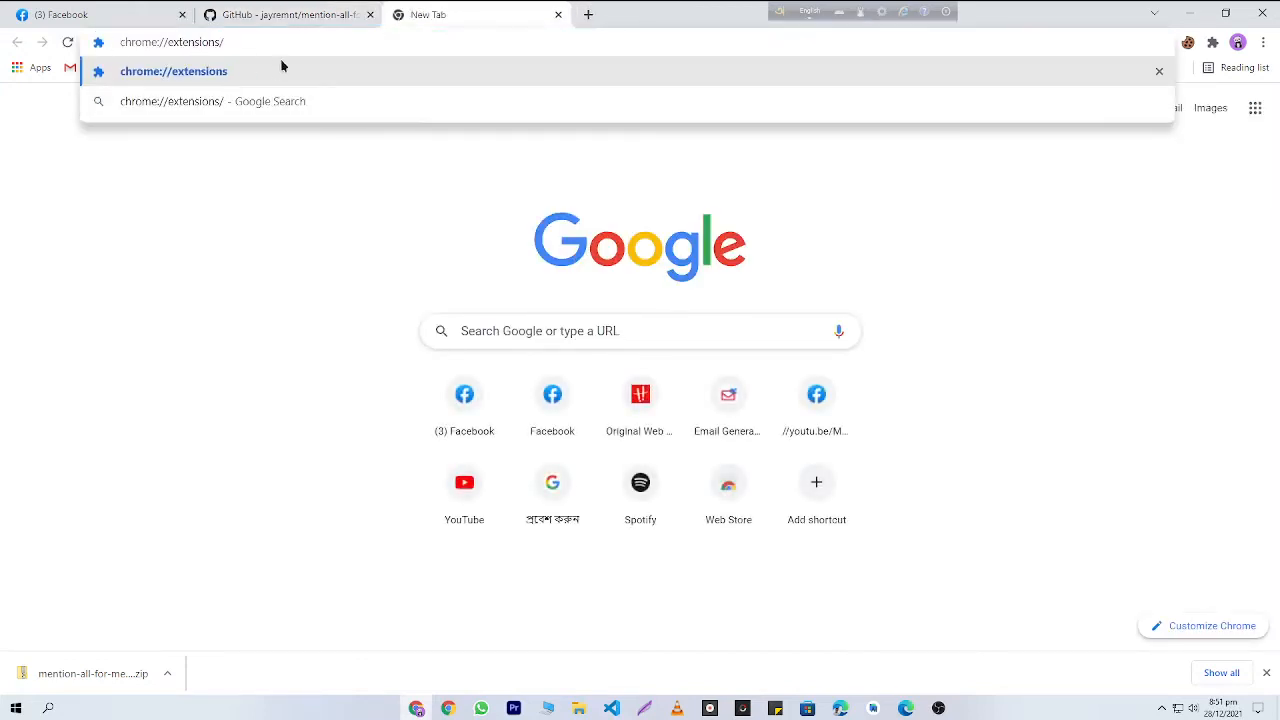
- Go to chrome://extensions/ and switch Developer mode on
{"action": "key", "text": "Enter"}
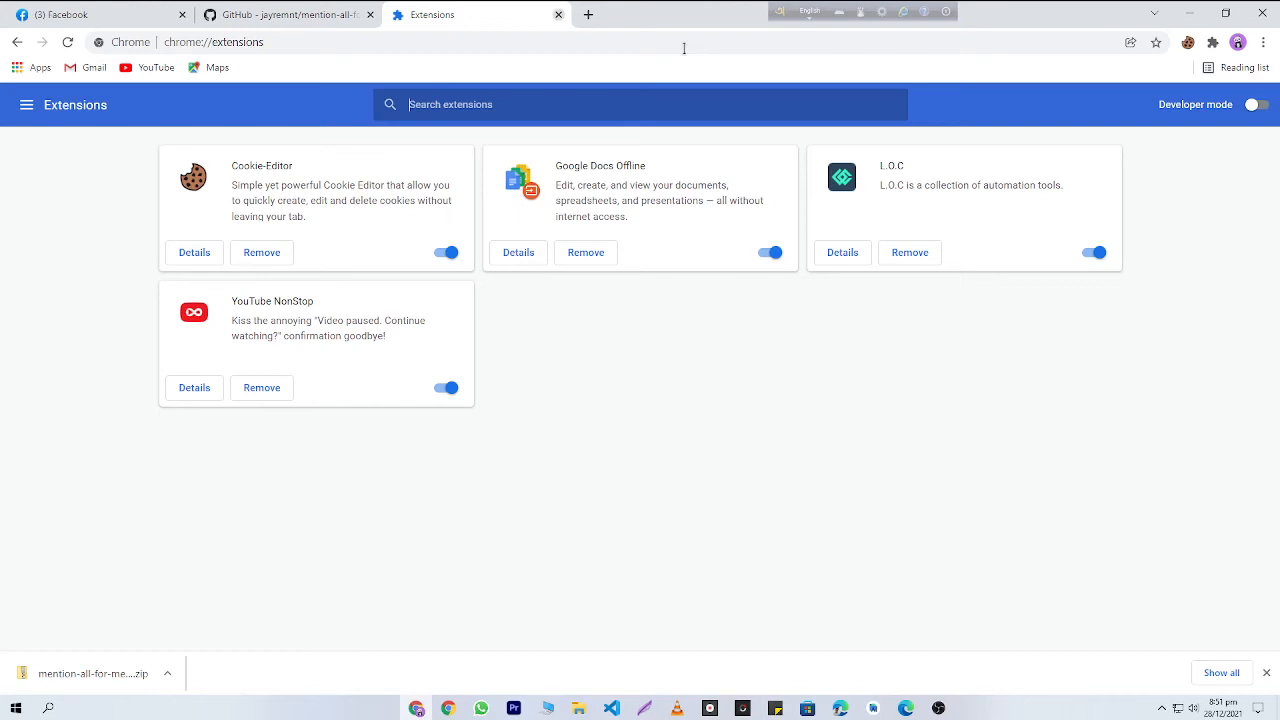
{"action": "left_click", "coordinate": [1256, 104]}
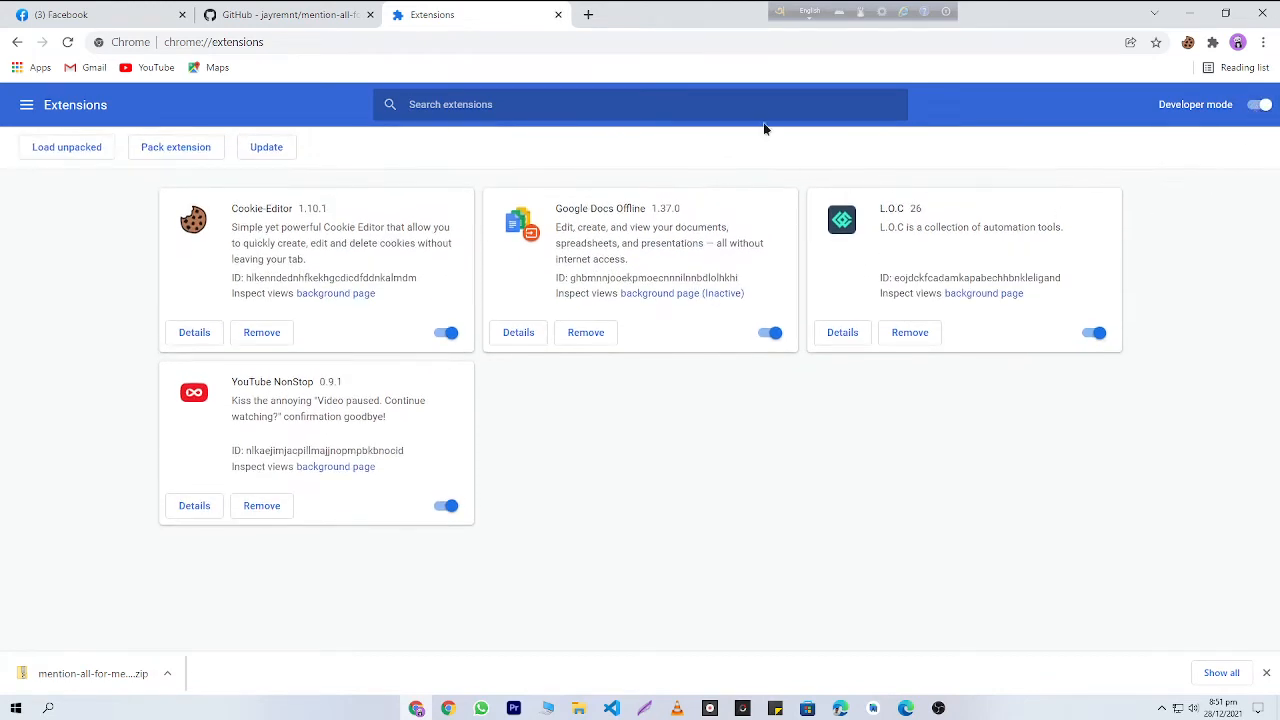
{"action": "left_click", "coordinate": [288, 14]}
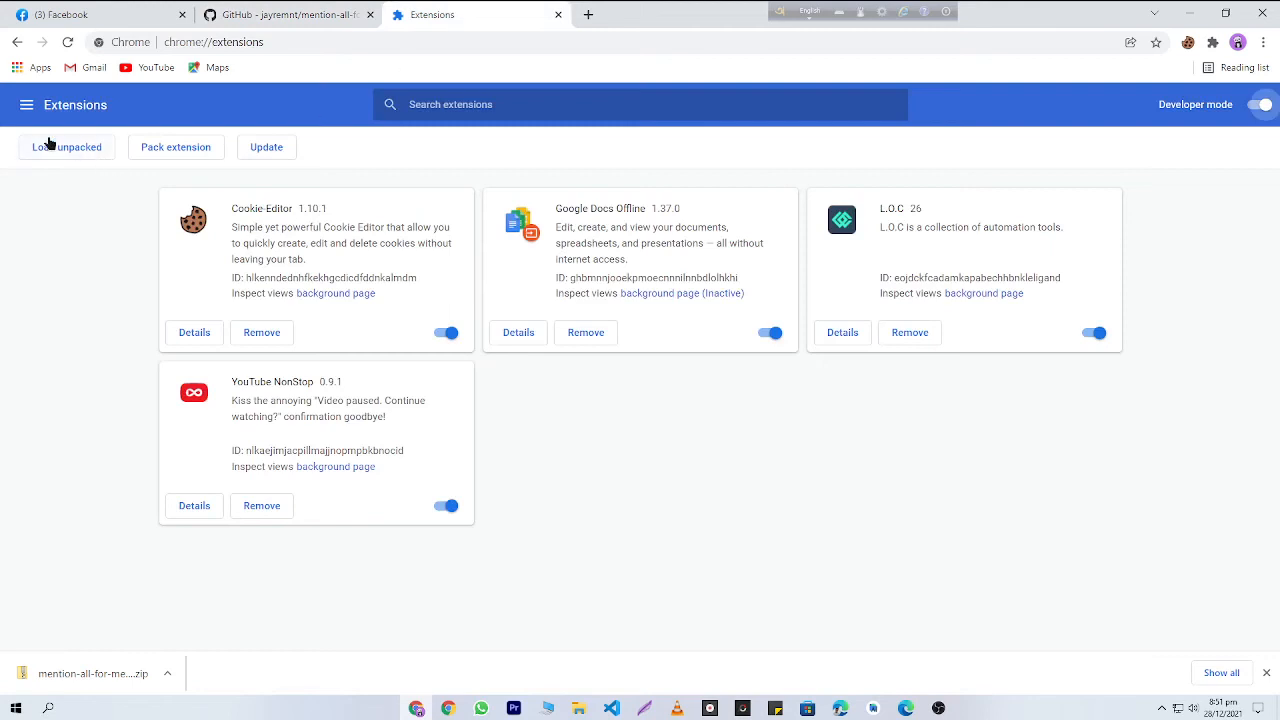
- Load the mention-all-for-messenger-extension-master folder from Downloads as an unpacked extension
{"action": "left_click", "coordinate": [66, 148]}
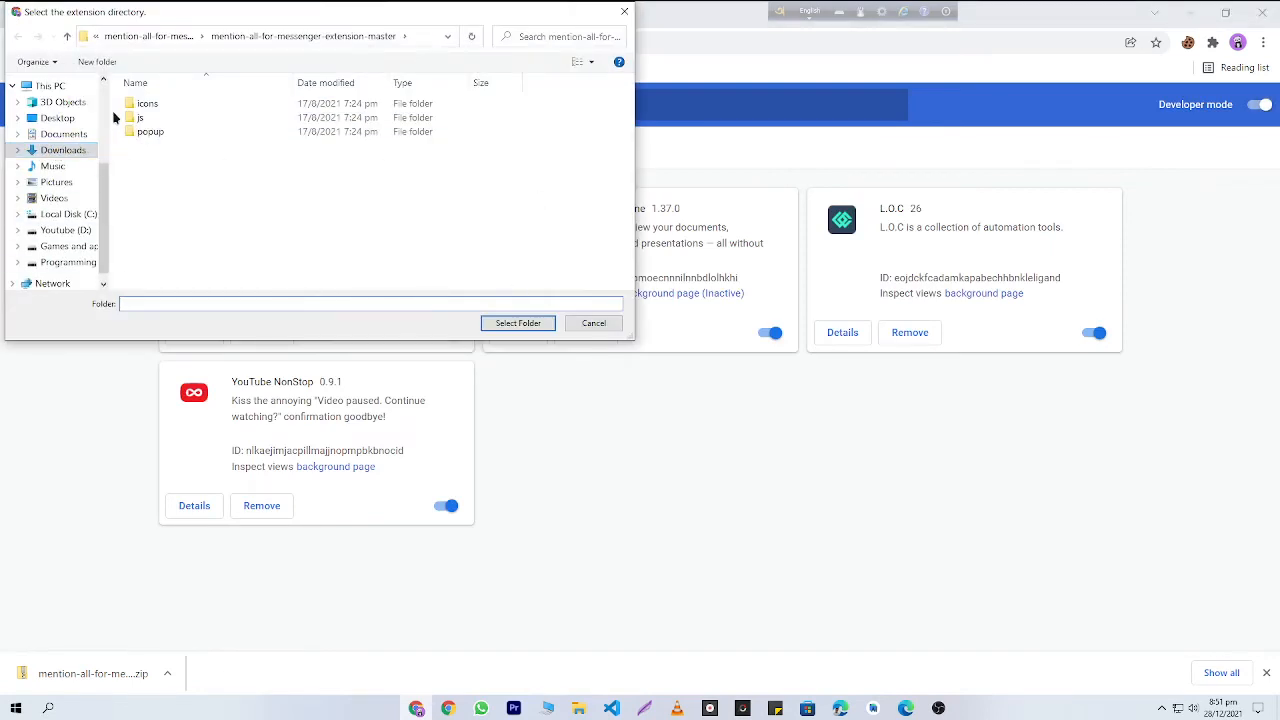
{"action": "left_click", "coordinate": [64, 150]}
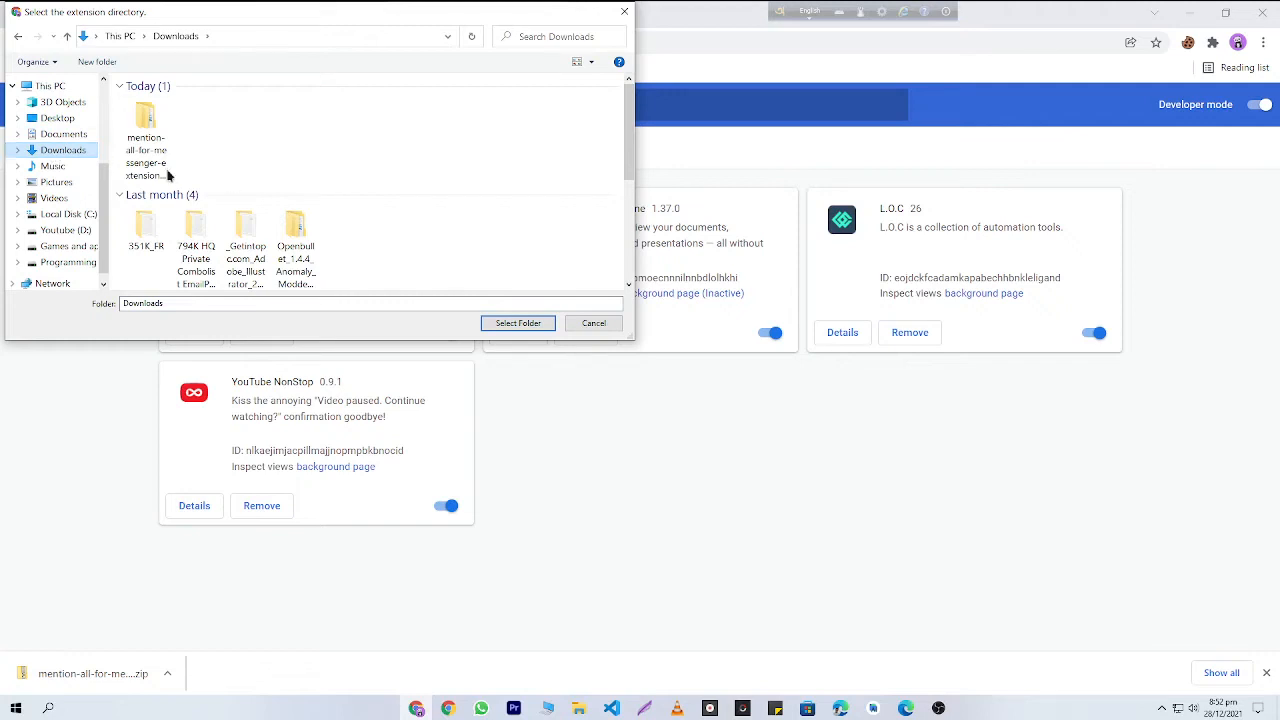
{"action": "left_click", "coordinate": [146, 140]}
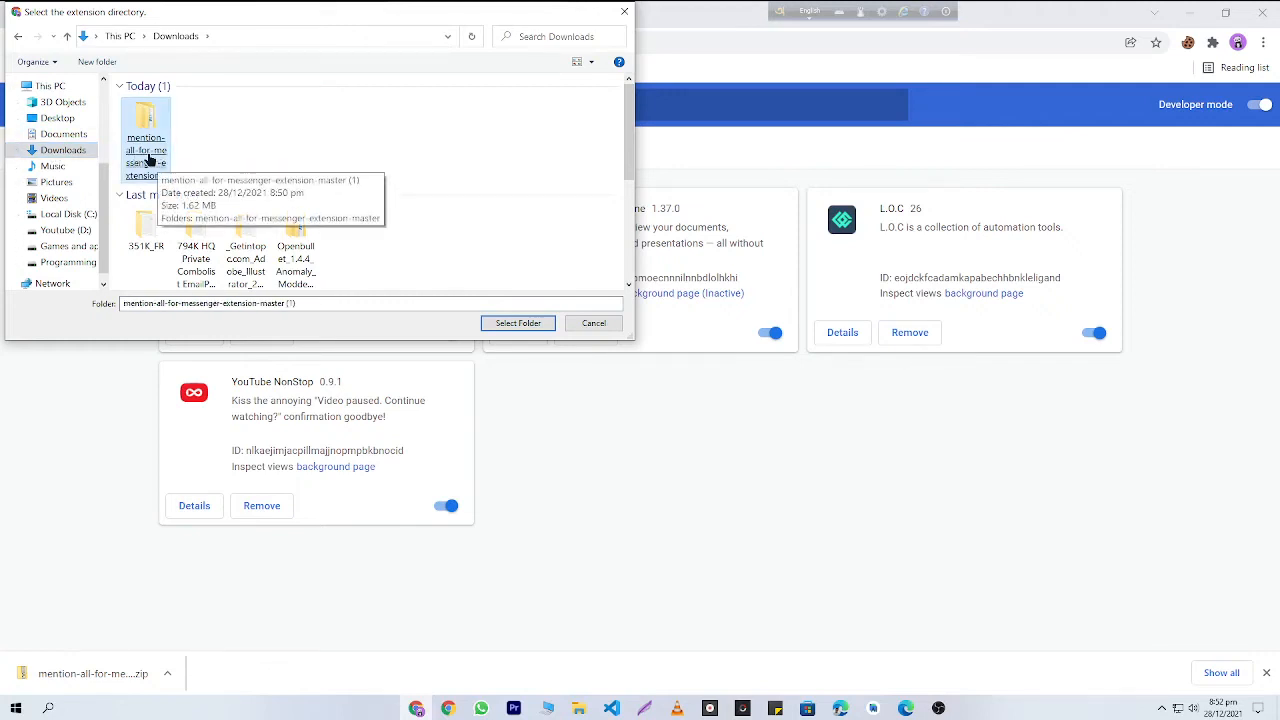
{"action": "double_click", "coordinate": [146, 140]}
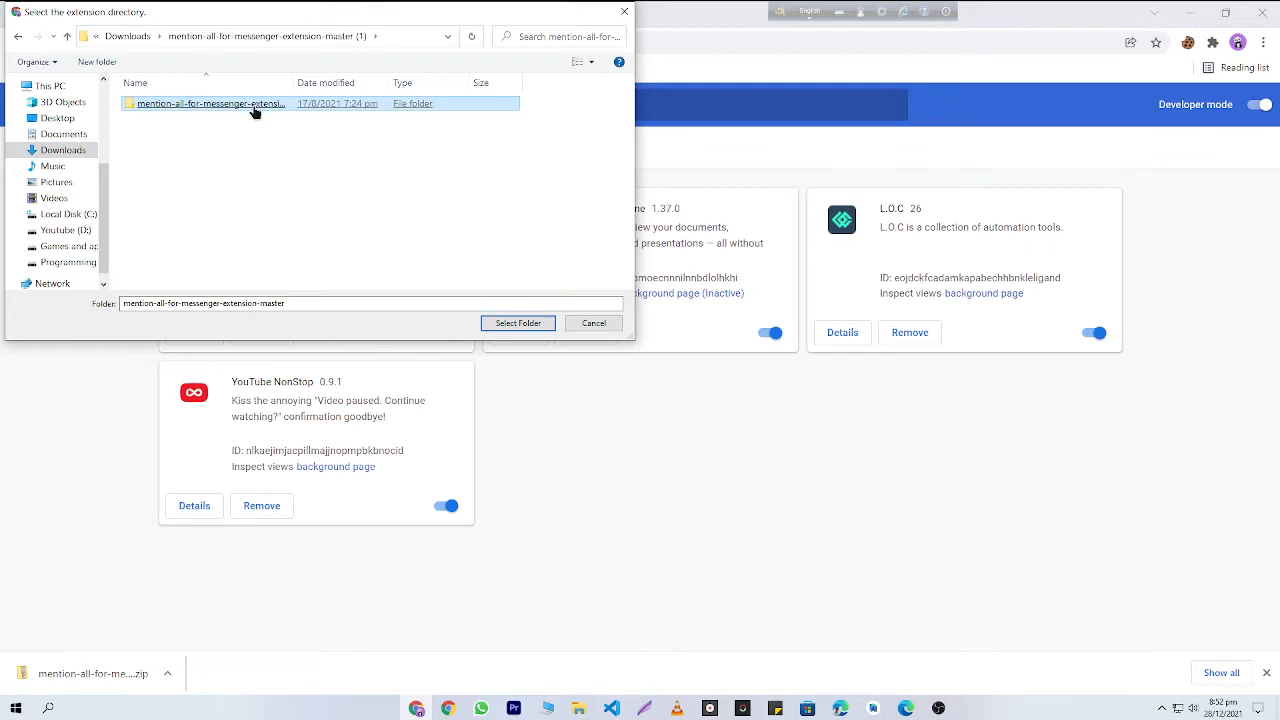
{"action": "left_click", "coordinate": [516, 322]}
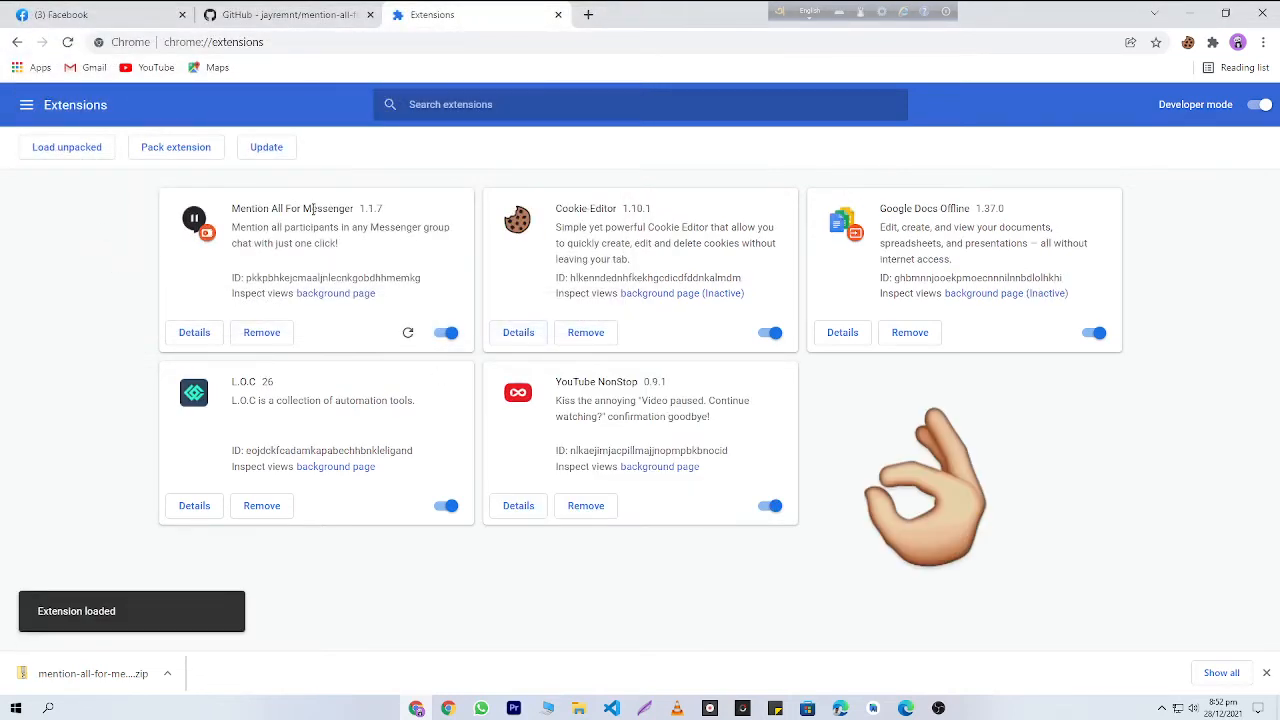
{"action": "triple_click", "coordinate": [292, 208]}
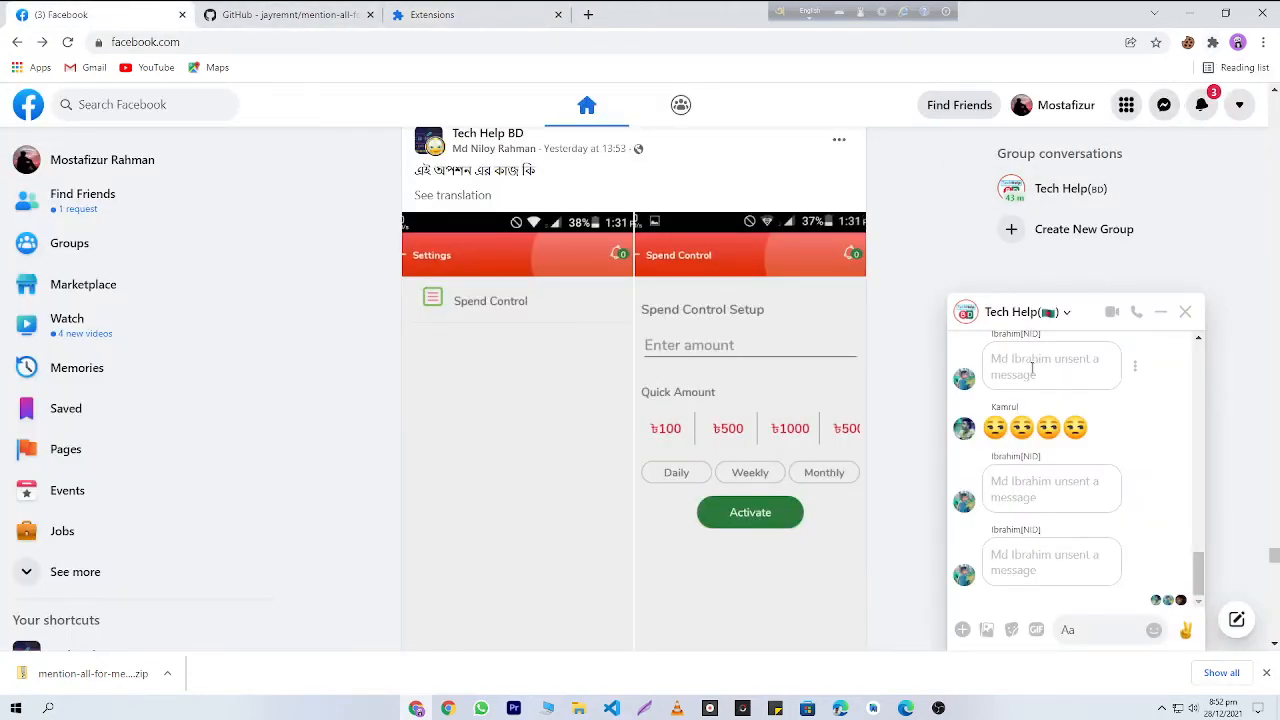
- Browse the Tech Help group chat's header options and look for the mention command
{"action": "scroll", "scroll_direction": "down", "scroll_amount": 3}
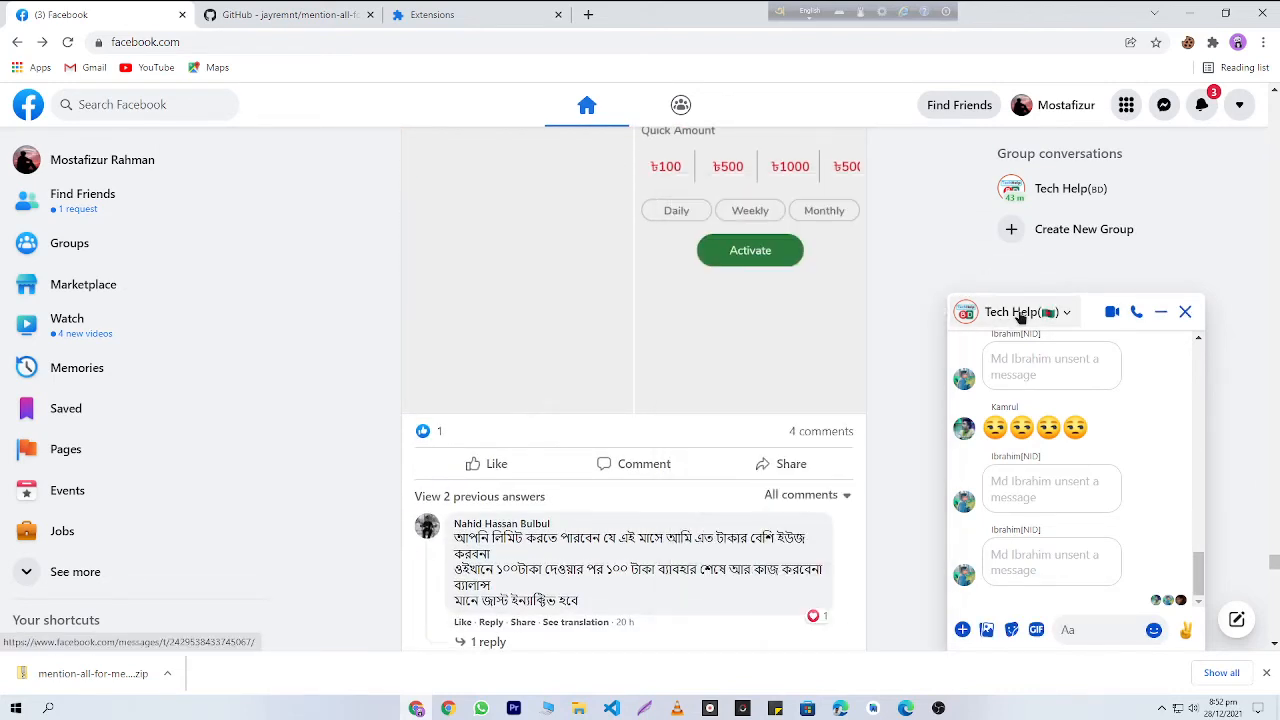
{"action": "left_click", "coordinate": [1068, 312]}
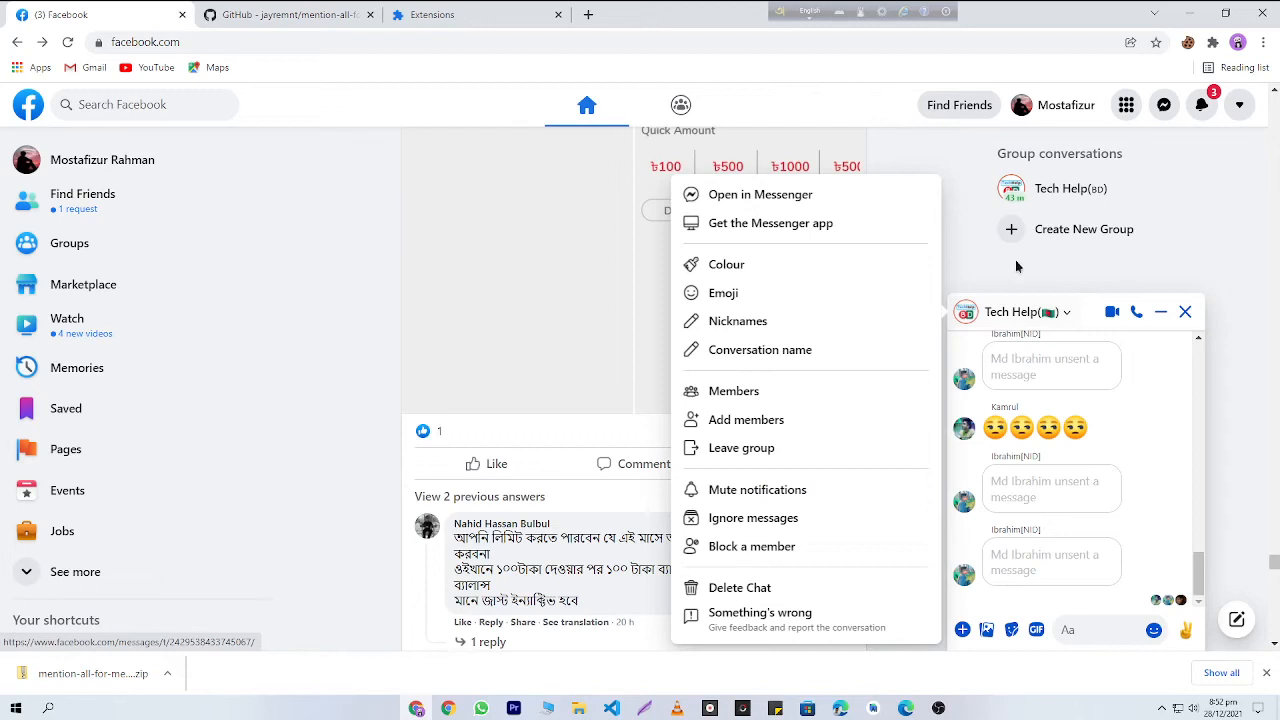
{"action": "right_click", "coordinate": [1100, 420]}
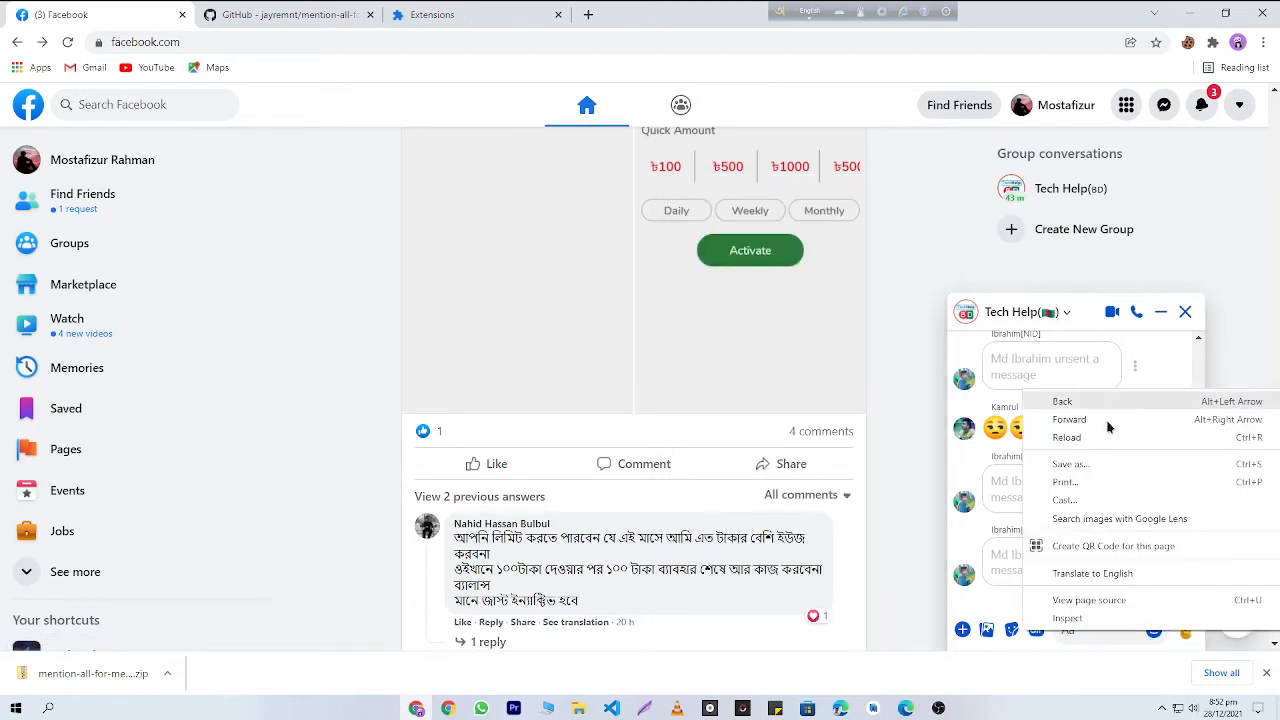
{"action": "mouse_move", "coordinate": [1120, 420]}
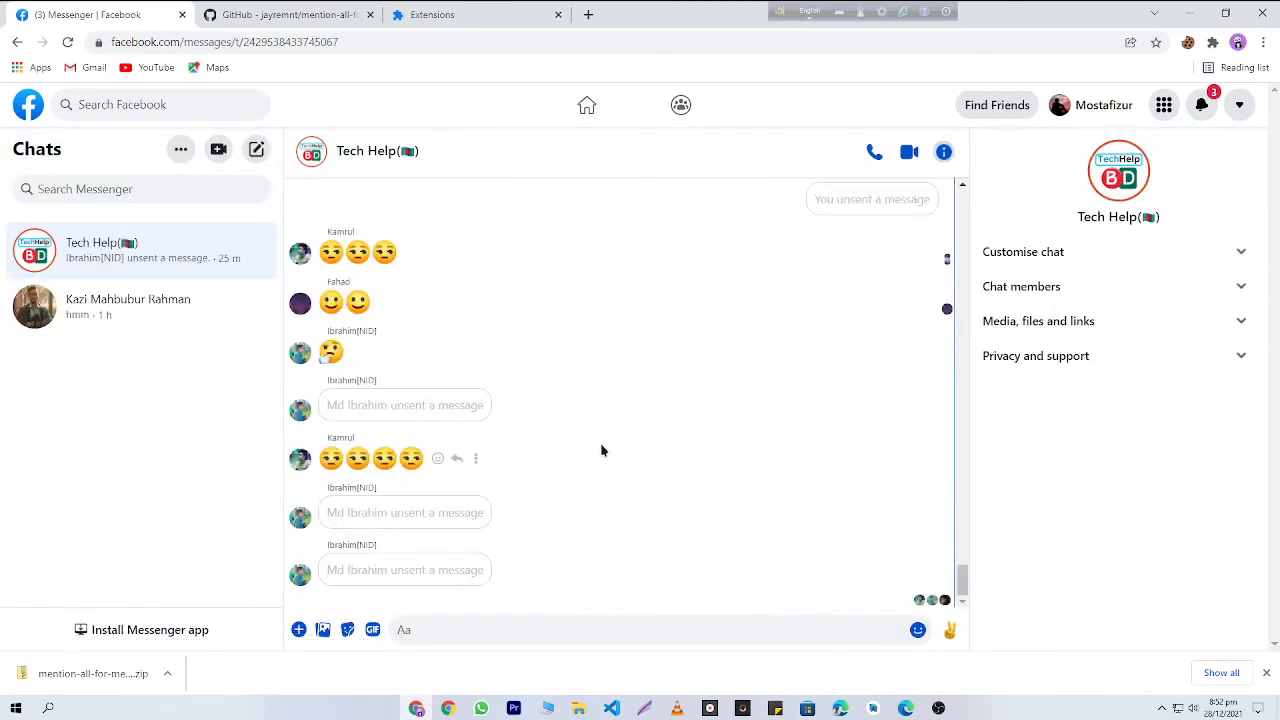
{"action": "right_click", "coordinate": [600, 452]}
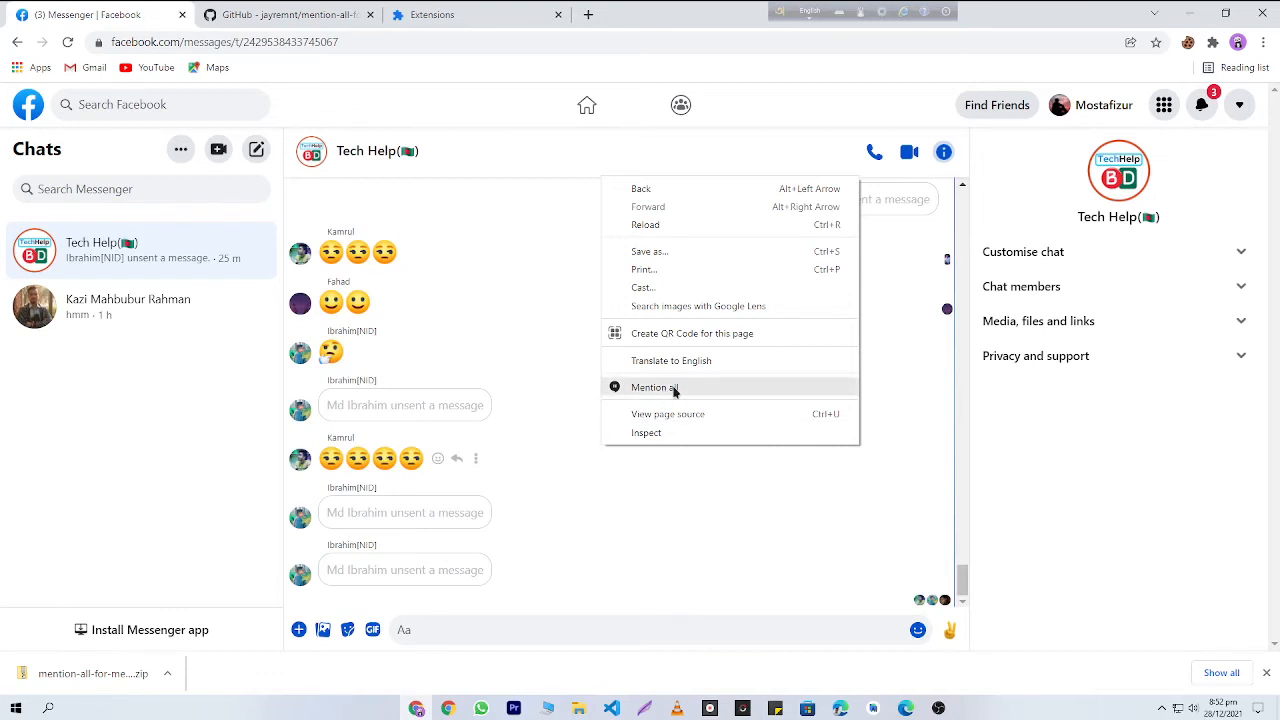
{"action": "left_click", "coordinate": [656, 388]}
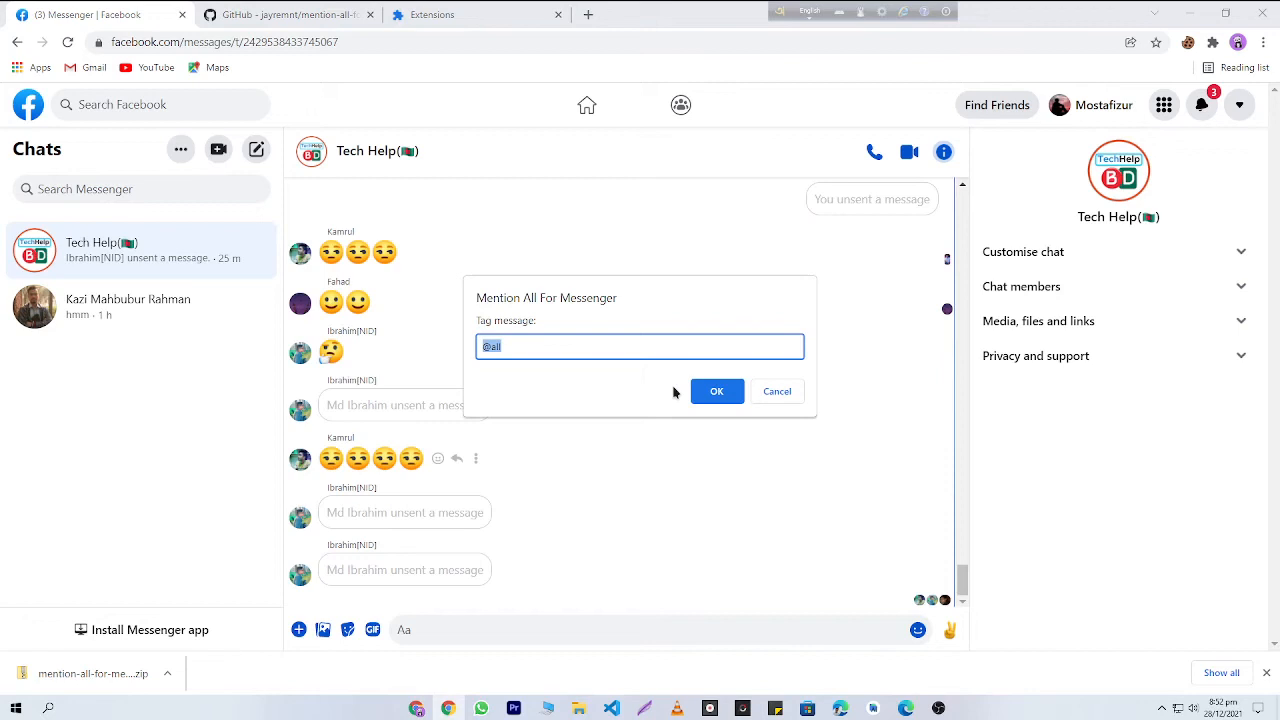
{"action": "mouse_move", "coordinate": [516, 344]}
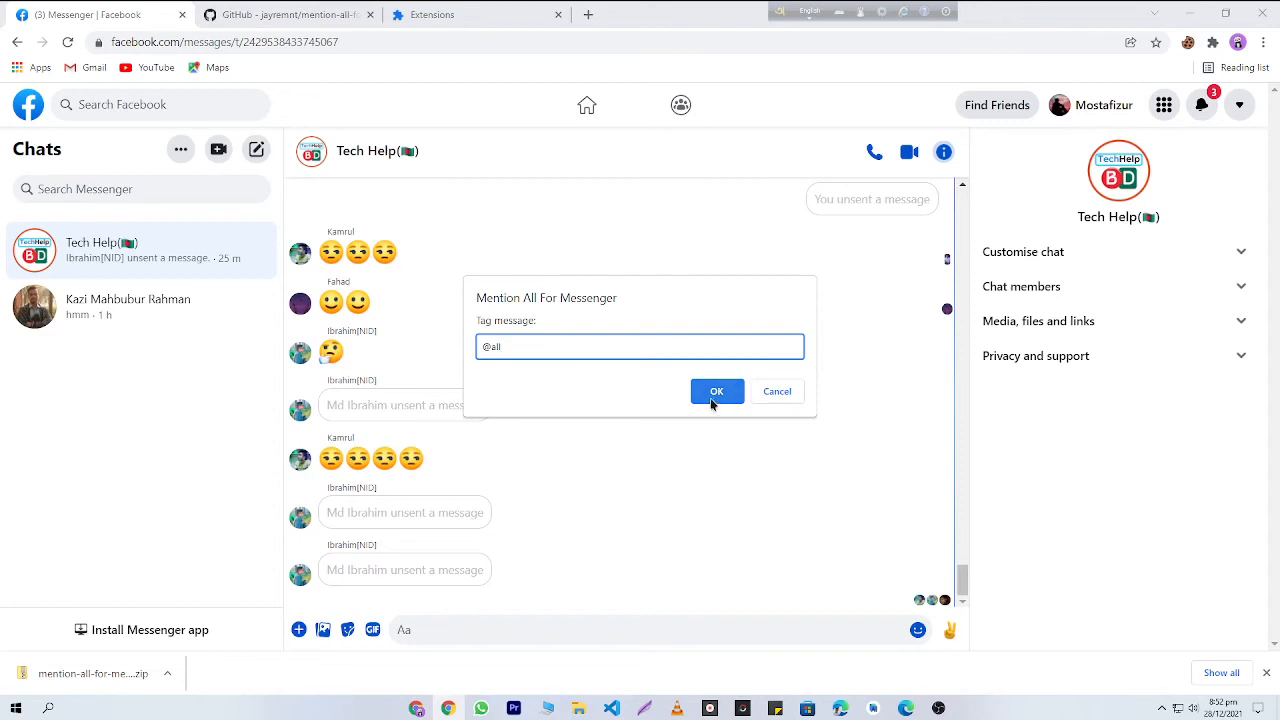
{"action": "left_click", "coordinate": [716, 390]}
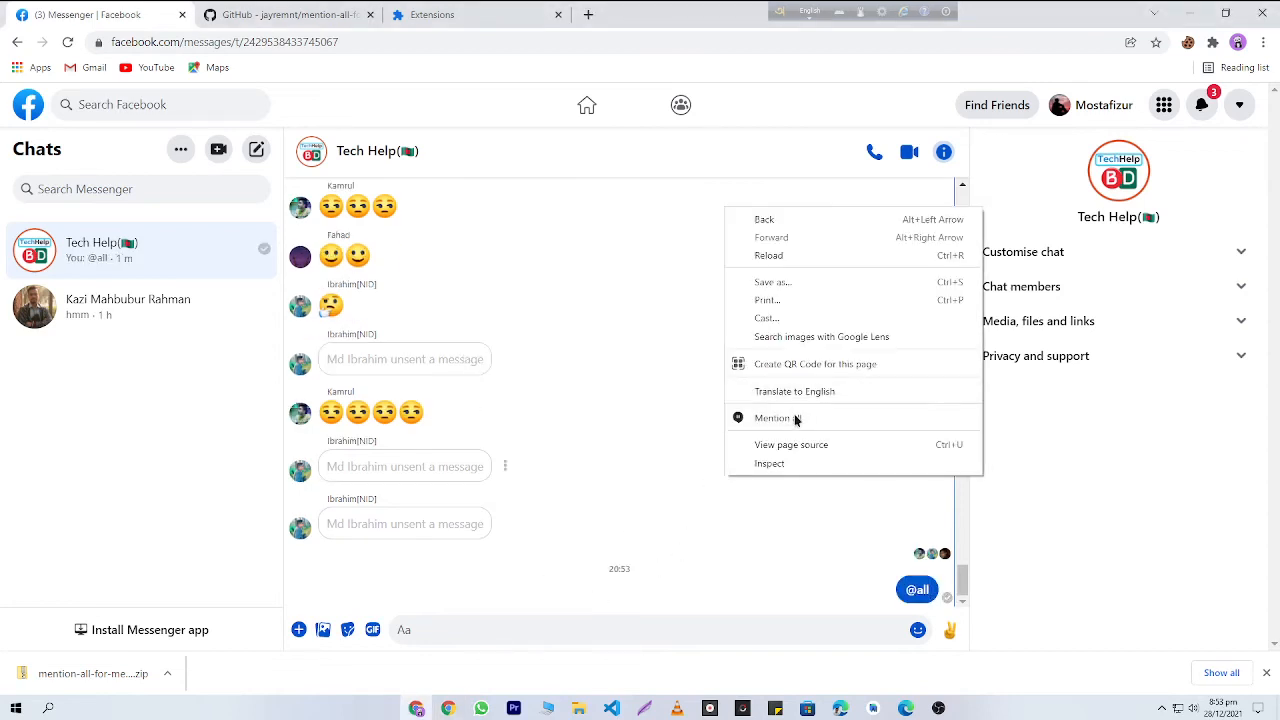
- Send a second Mention all with the message Magic plus an emoji
{"action": "left_click", "coordinate": [772, 418]}
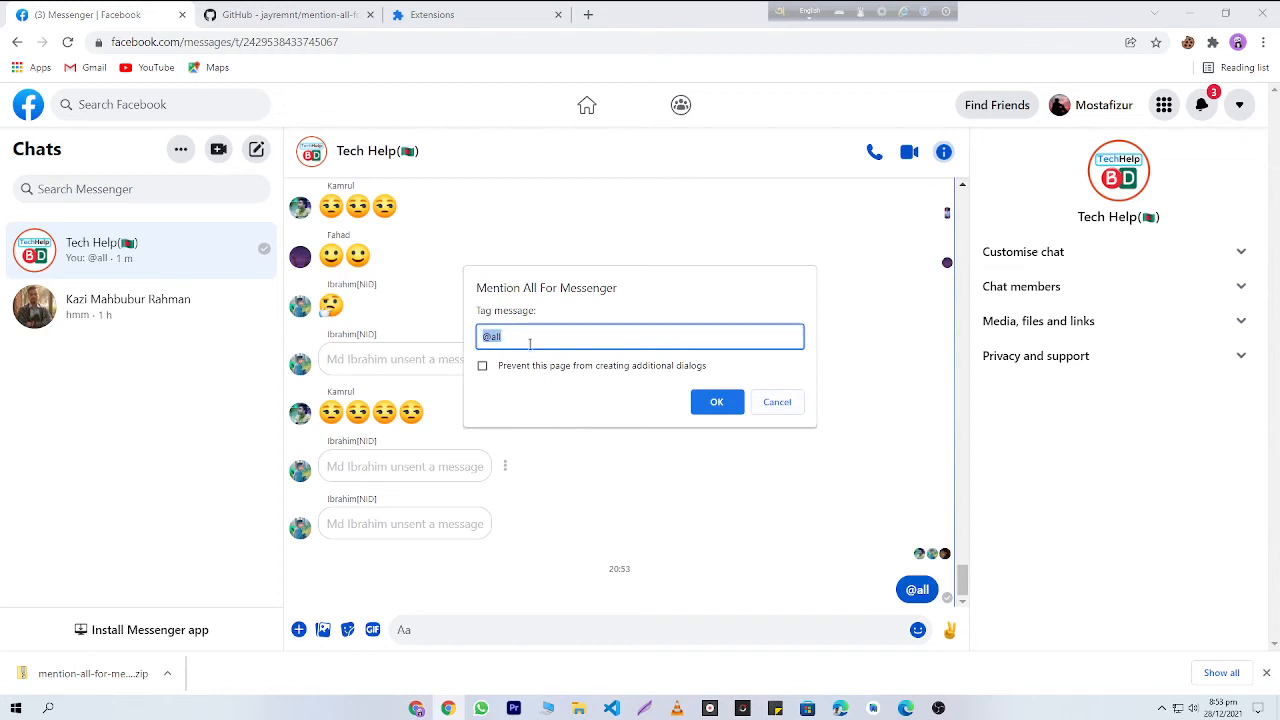
{"action": "type", "text": "Magic"}
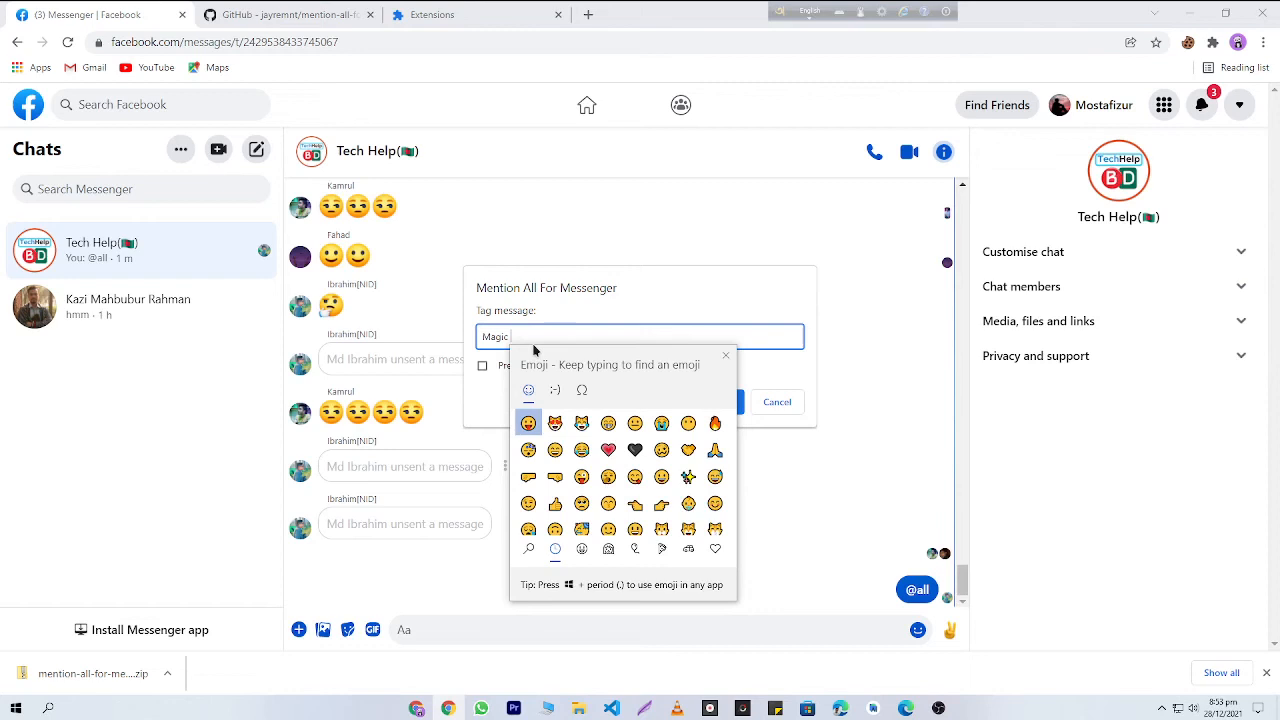
{"action": "left_click", "coordinate": [528, 422]}
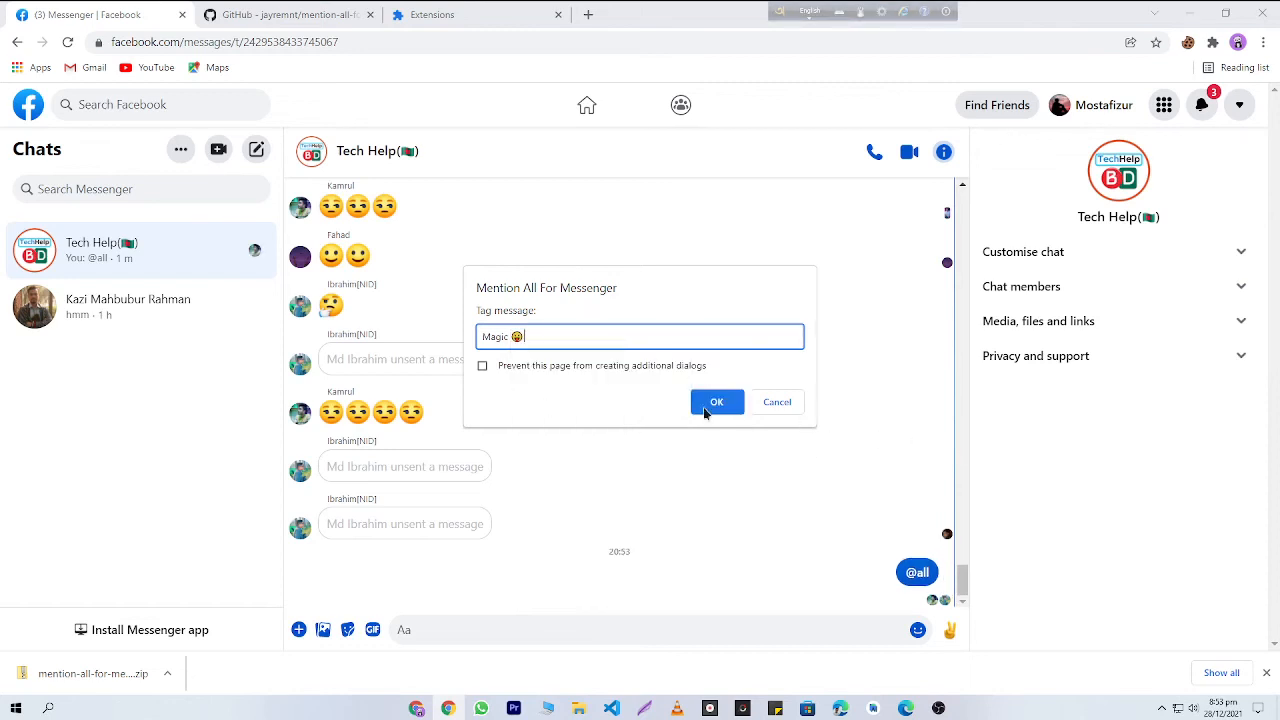
{"action": "left_click", "coordinate": [716, 400]}
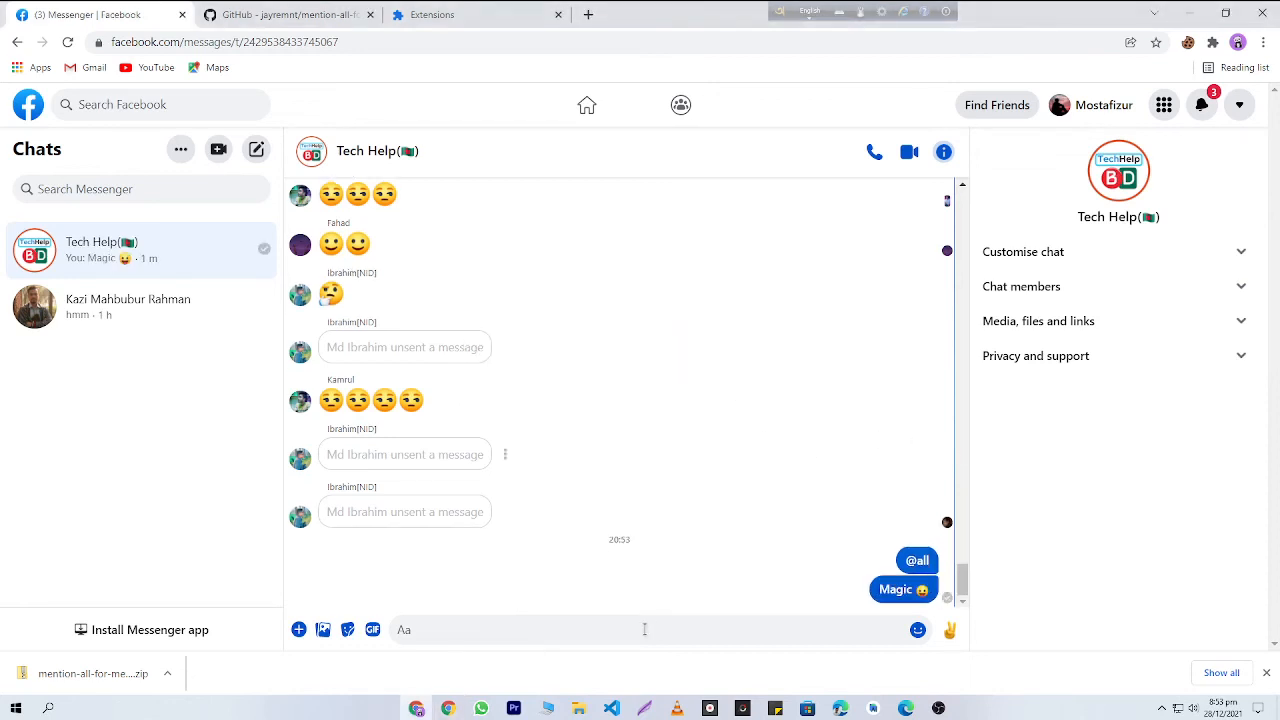
- Ask the group whether they got the mention, then return to the Facebook home feed
{"action": "type", "text": "Hello guys, let me know if you got my mention in English I am creating a video on this topic"}
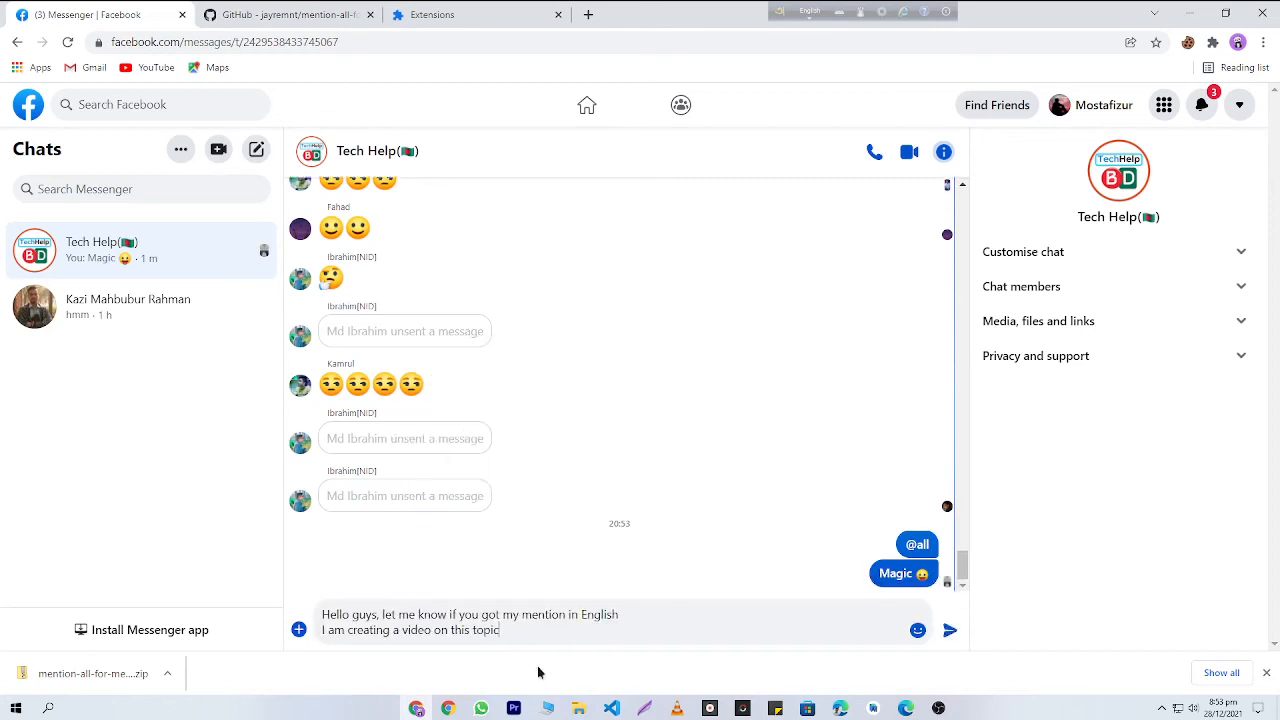
{"action": "left_click", "coordinate": [948, 628]}
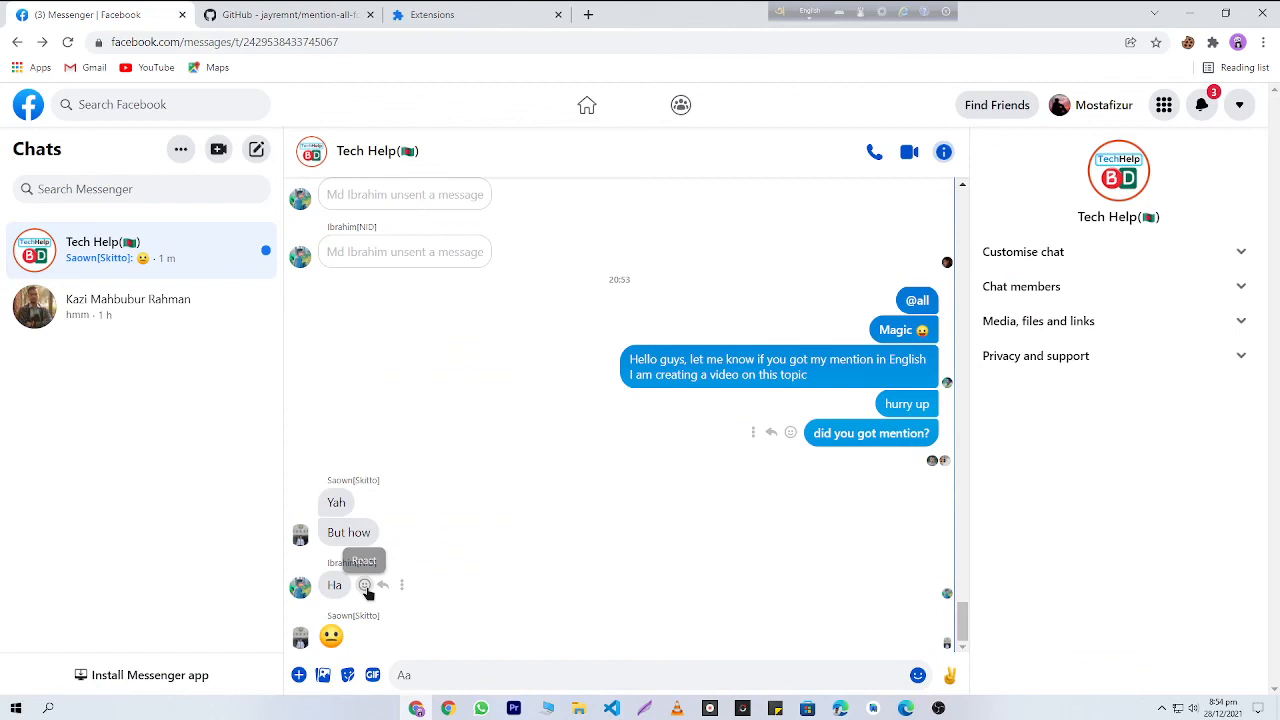
{"action": "mouse_move", "coordinate": [428, 488]}
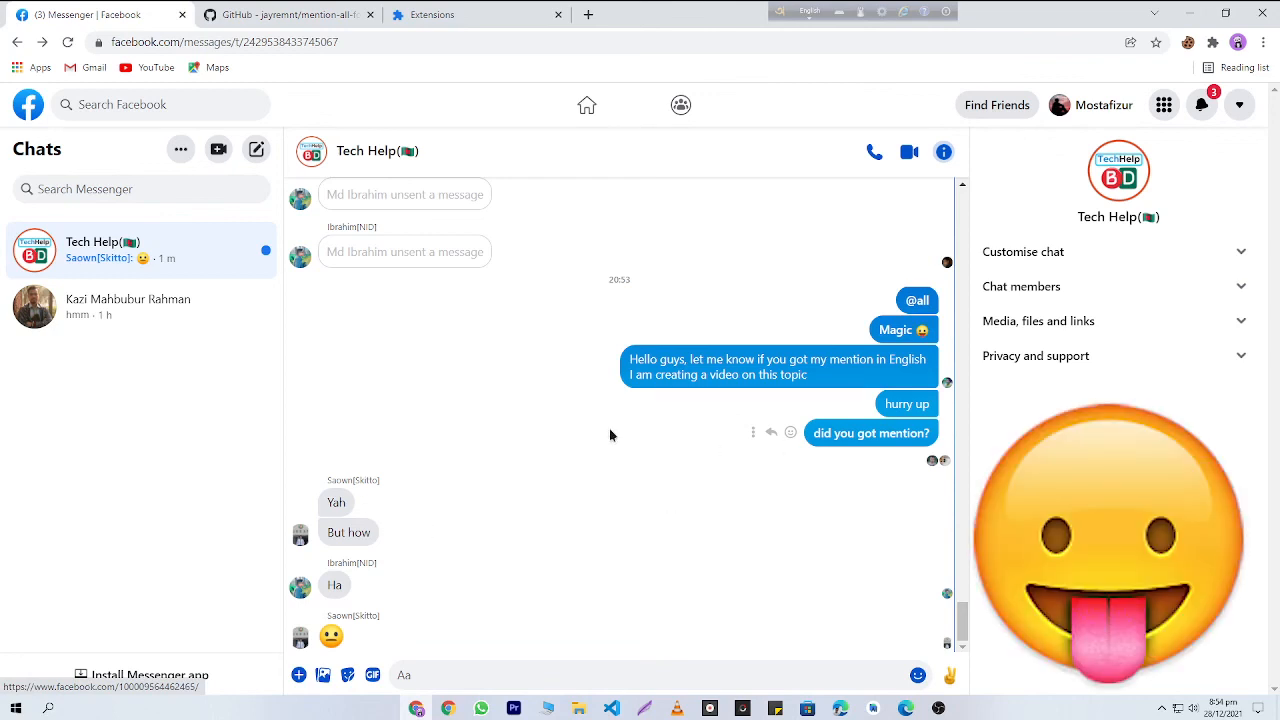
{"action": "left_click", "coordinate": [586, 104]}
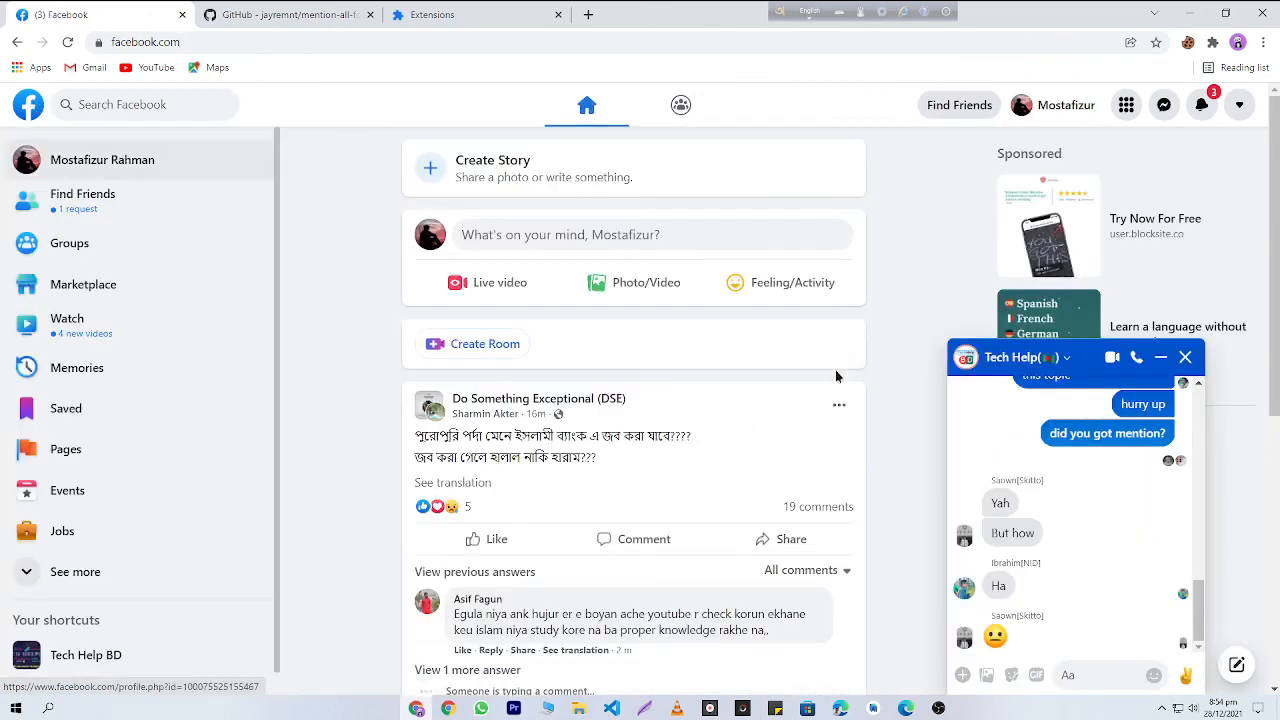
{"action": "mouse_move", "coordinate": [866, 418]}
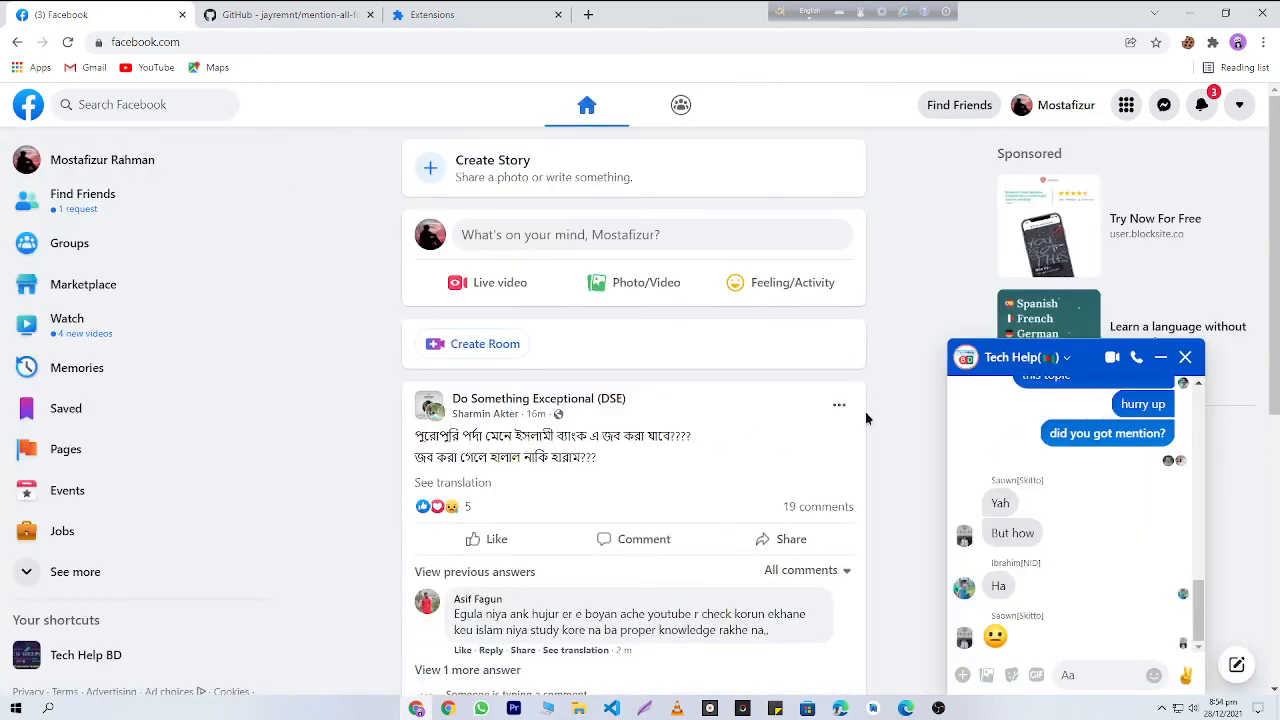